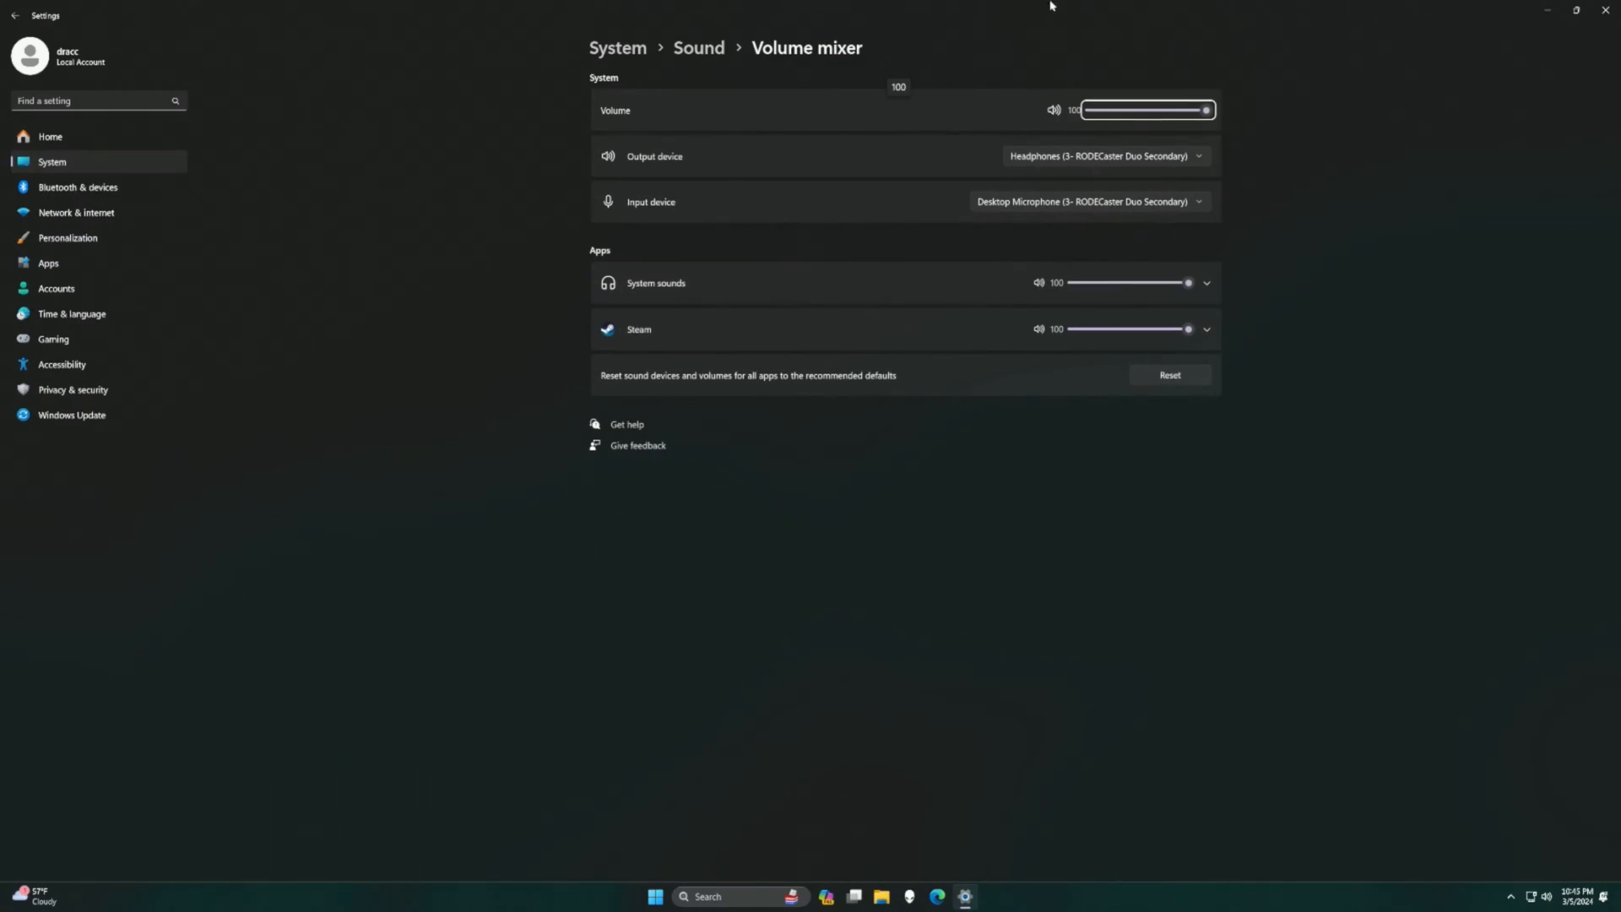
Return to System > Sound and show All sound devices with the RØDE UNIFY virtual outputs and inputs.
click(699, 47)
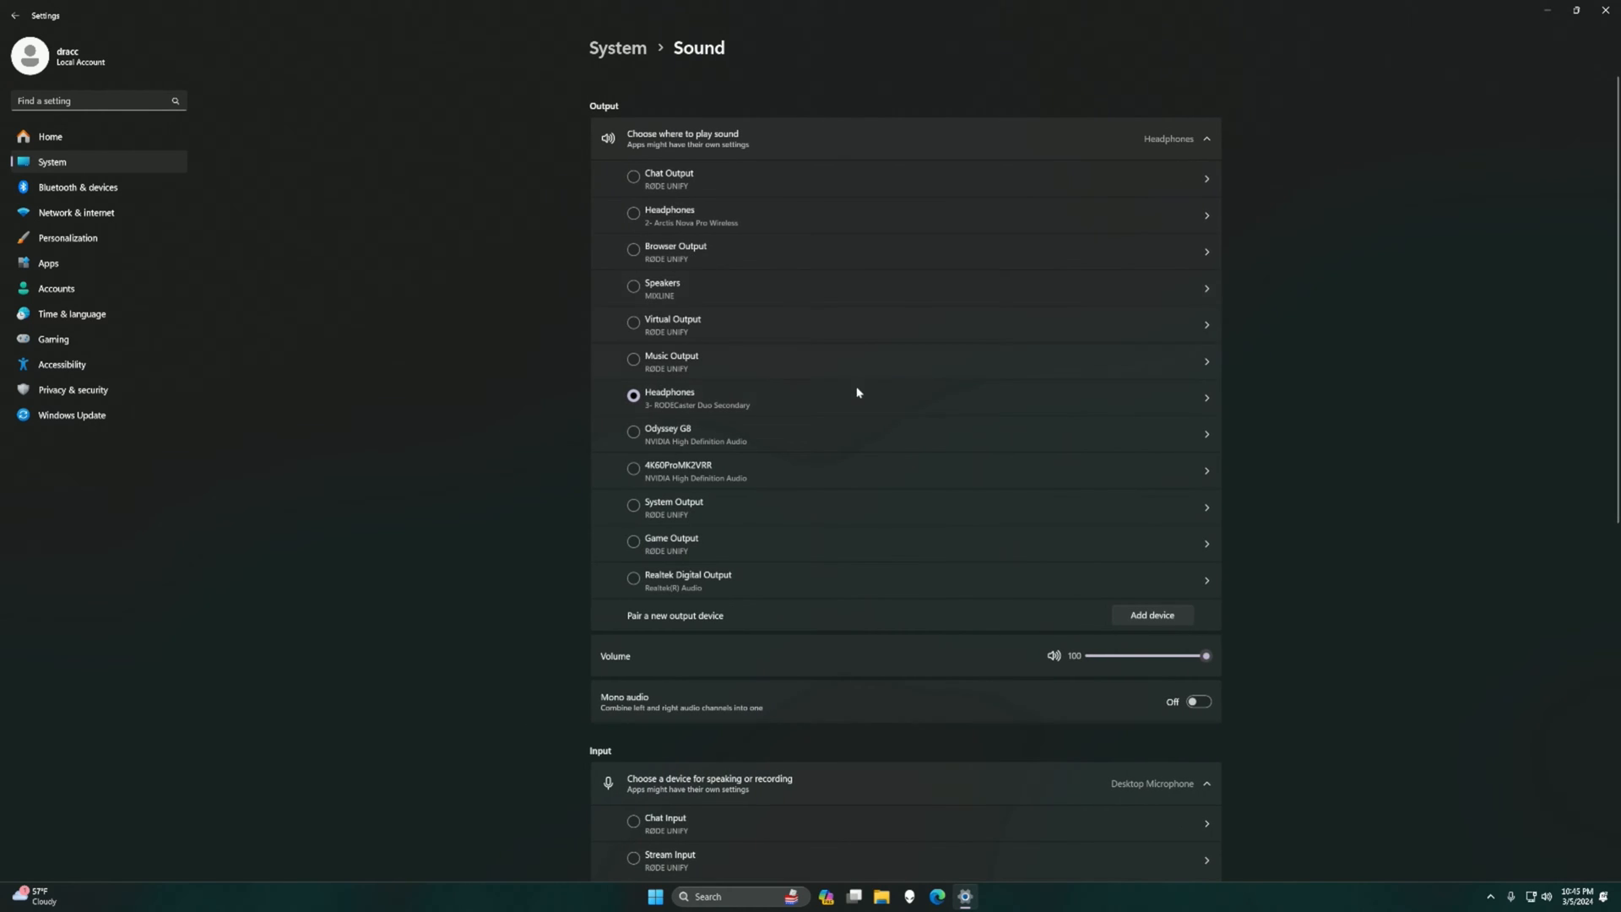
scroll(down, 3)
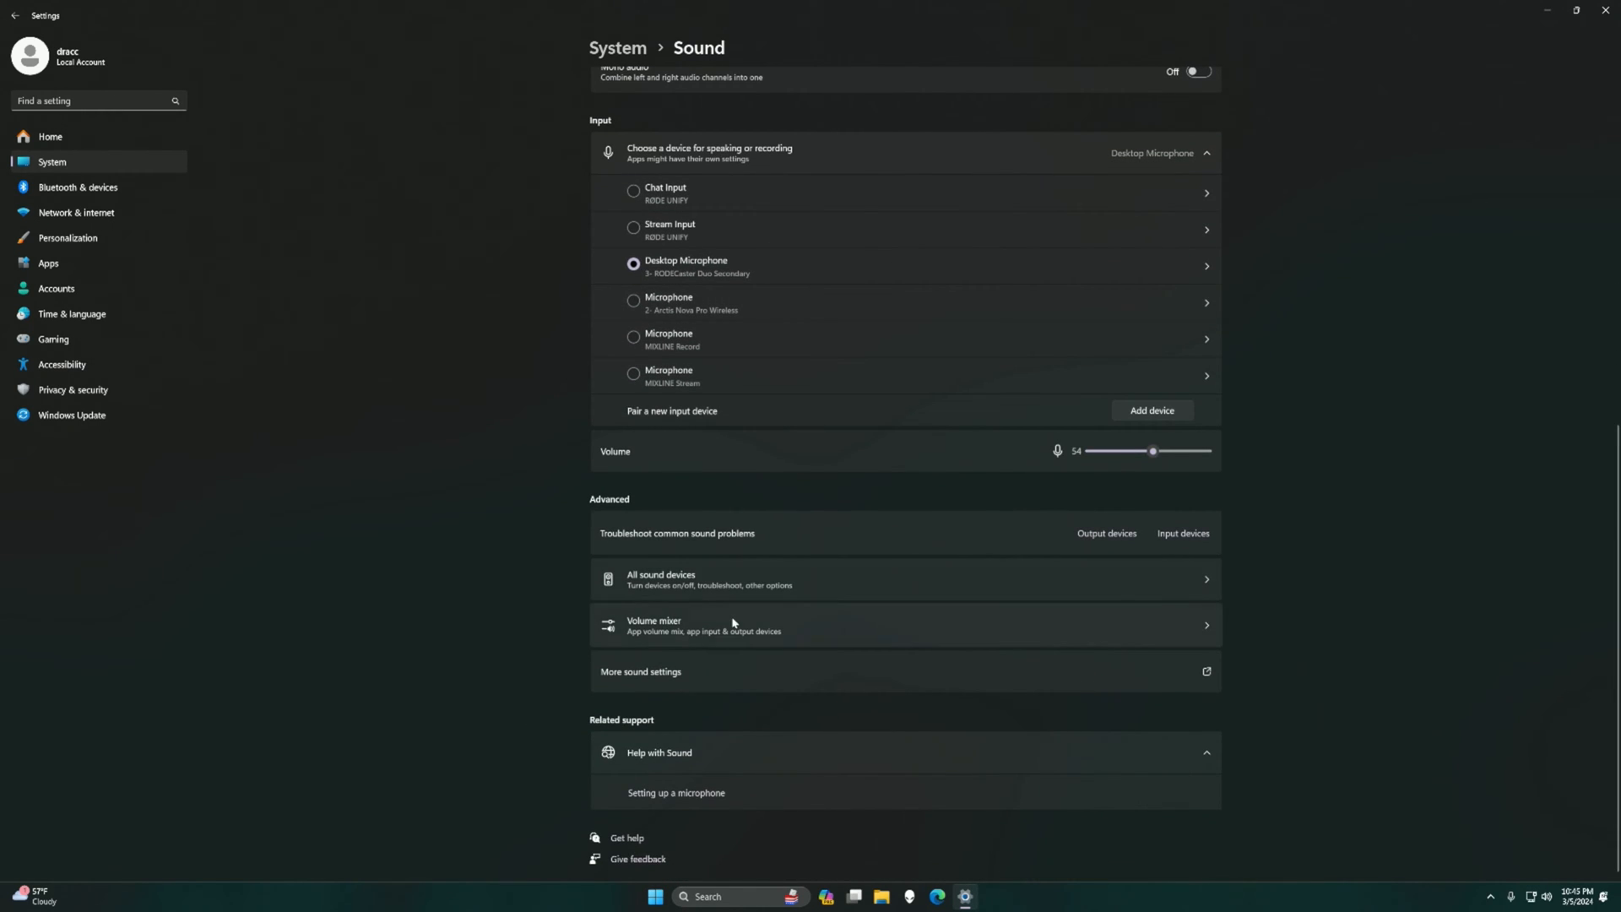
click(661, 578)
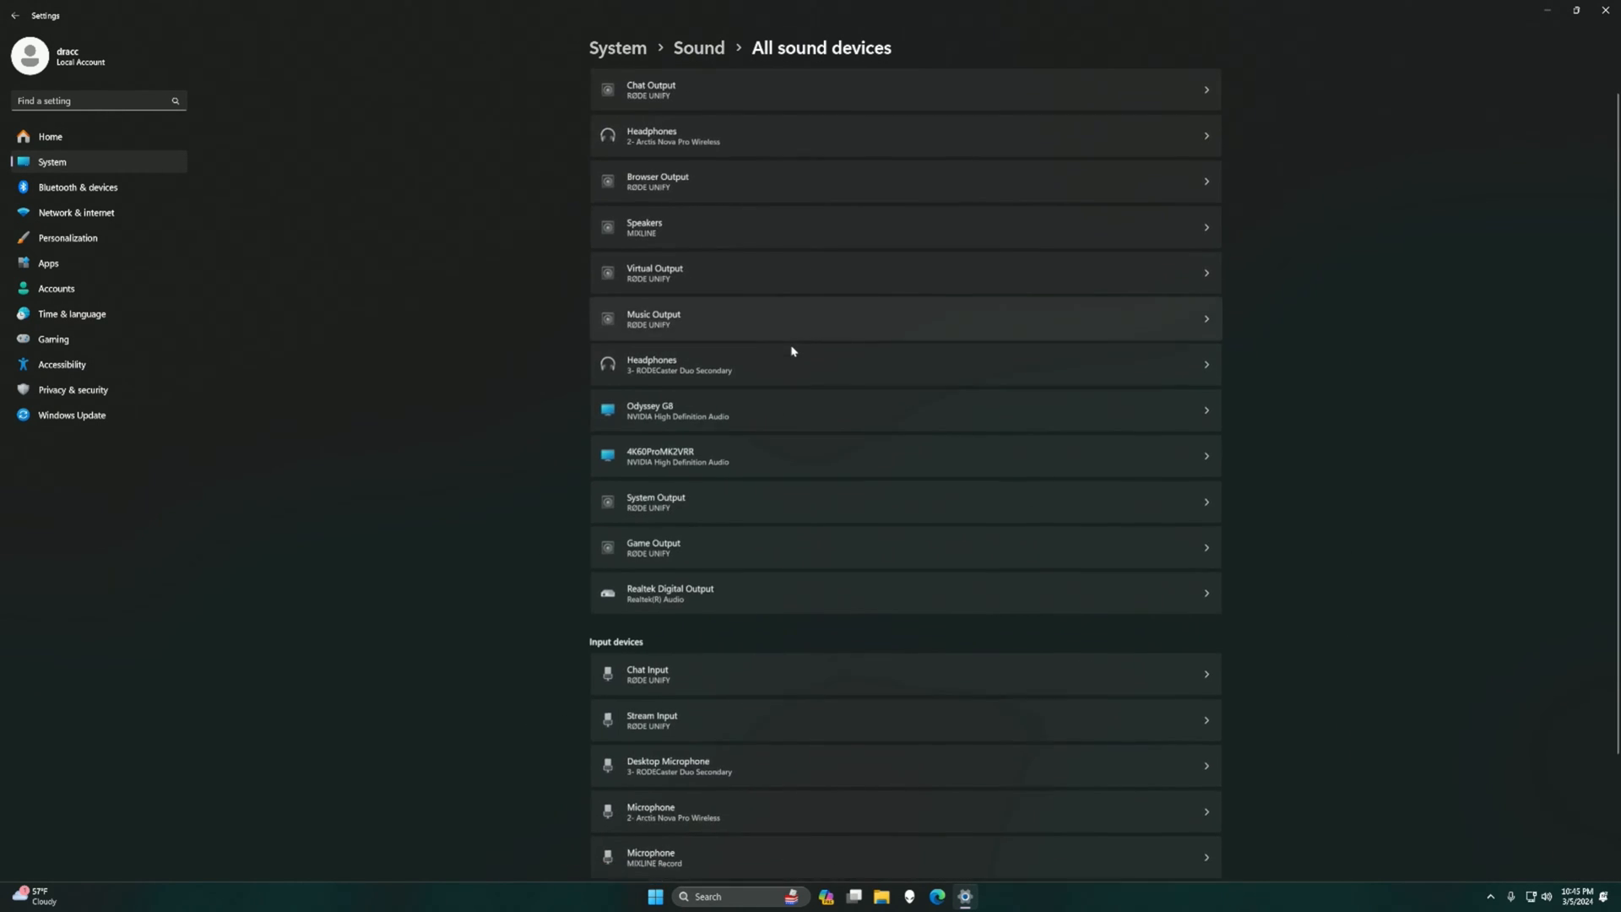
click(27, 15)
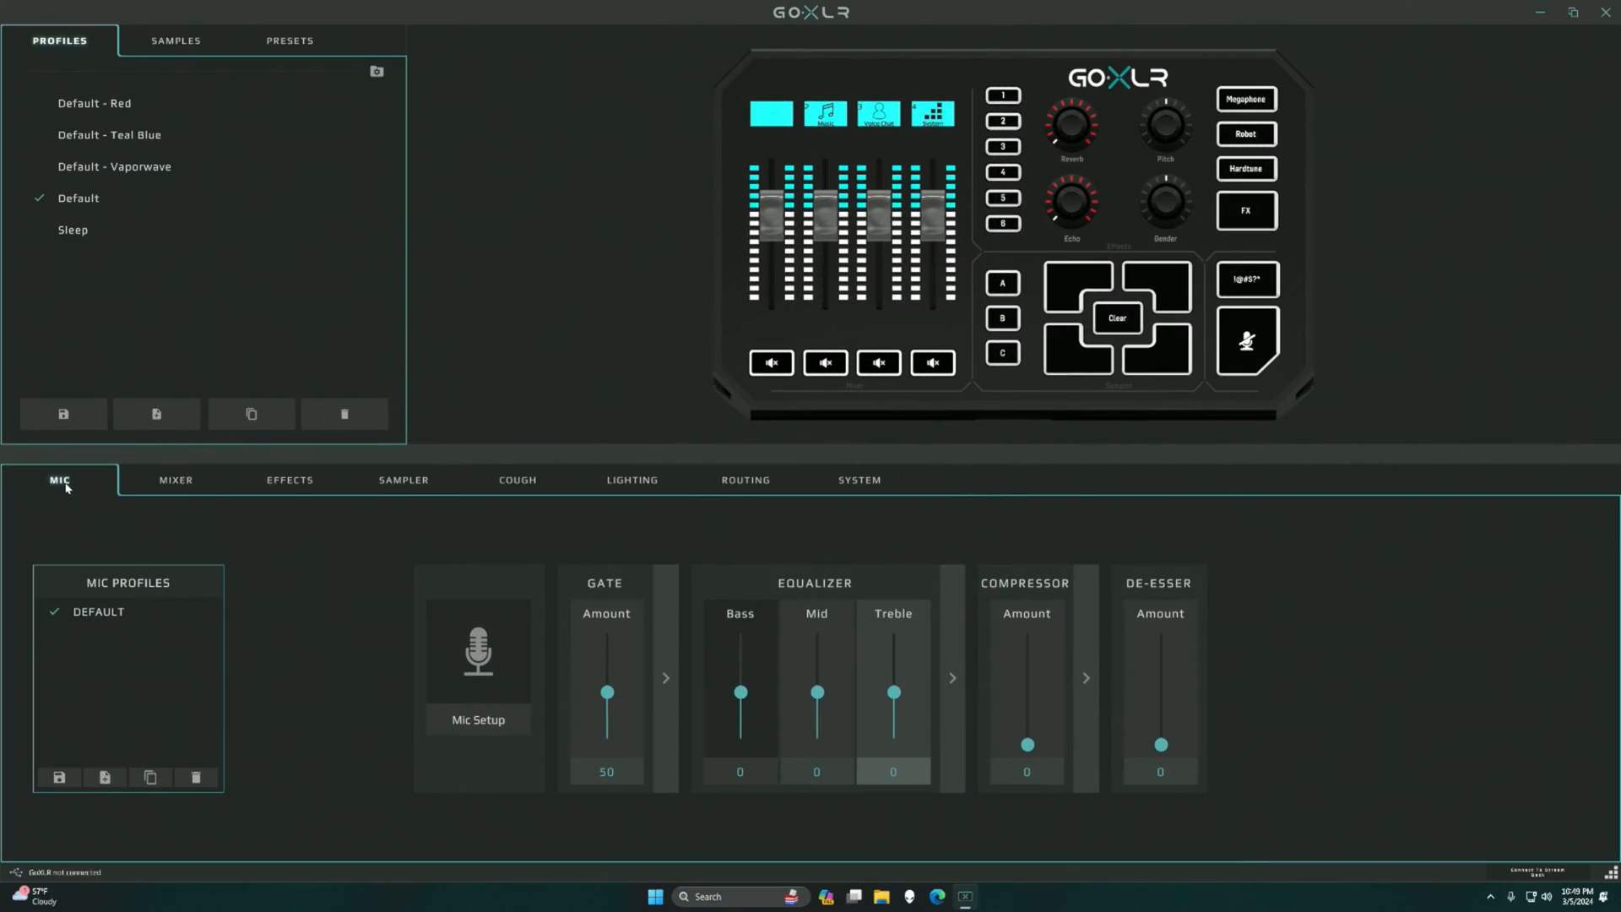
mouse_move(51, 523)
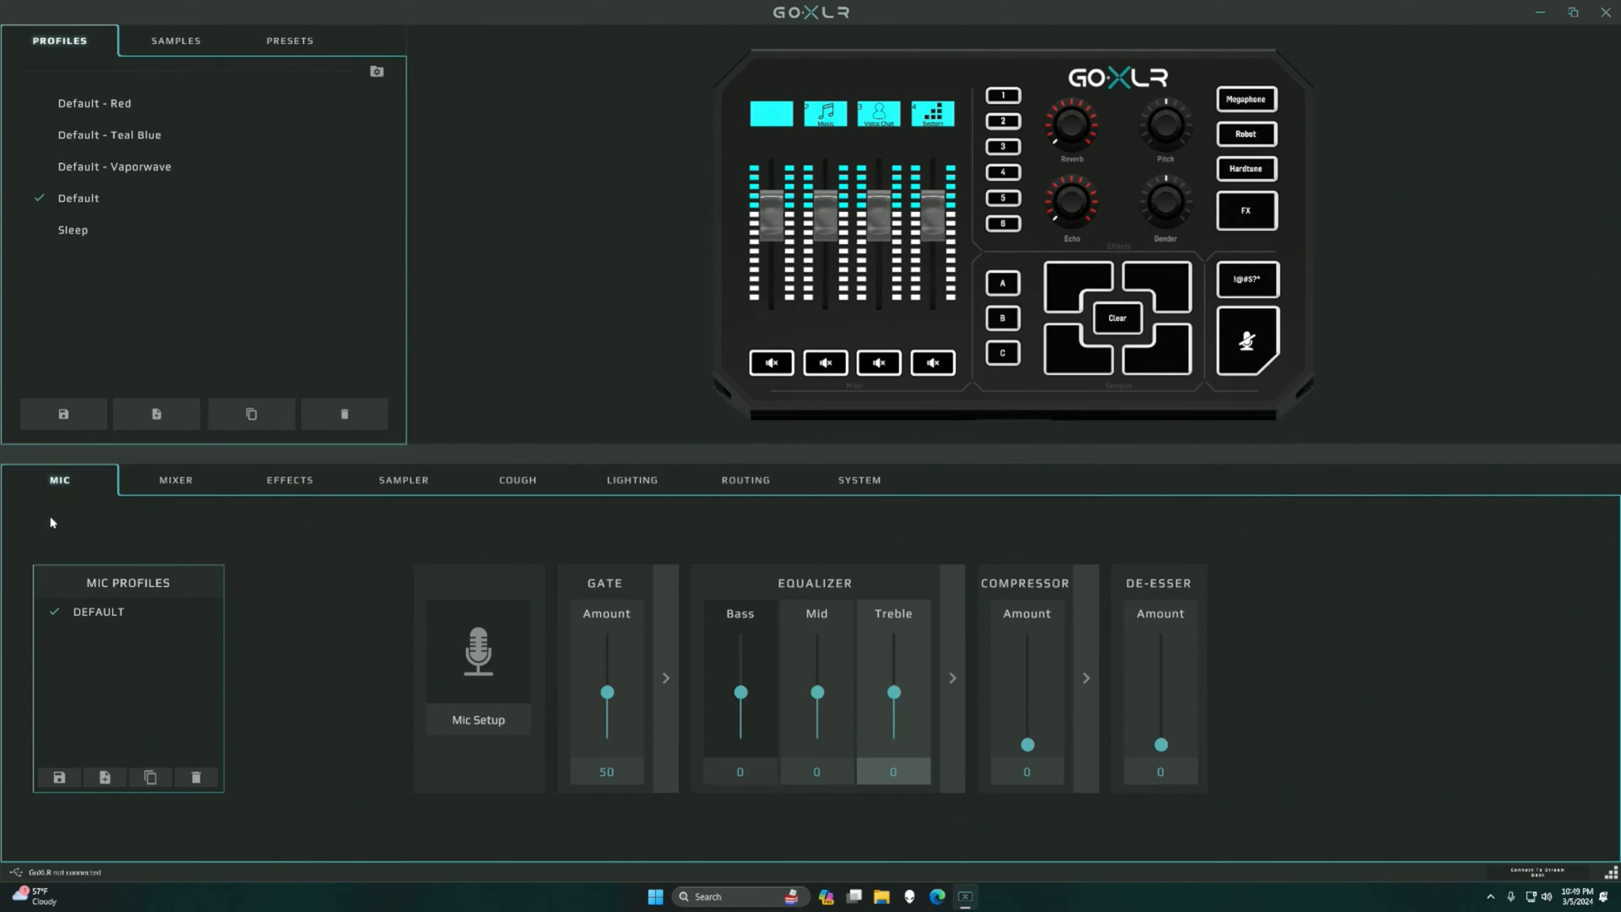
Switch the GoXLR lower panel from MIC to ROUTING to show the input-to-output matrix.
click(746, 480)
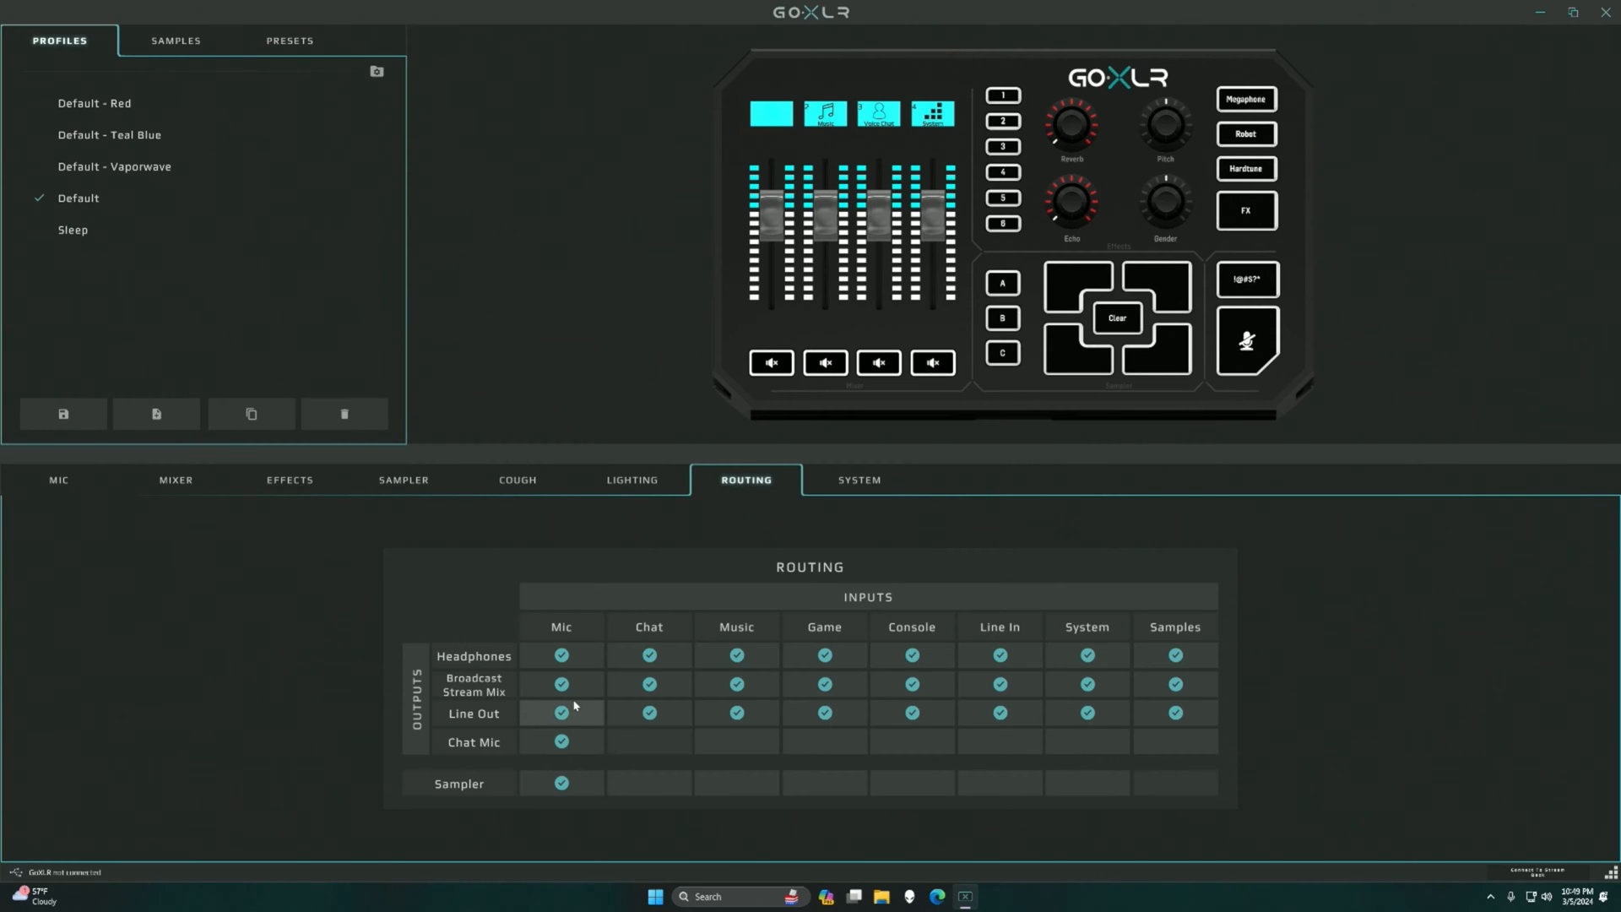
click(648, 713)
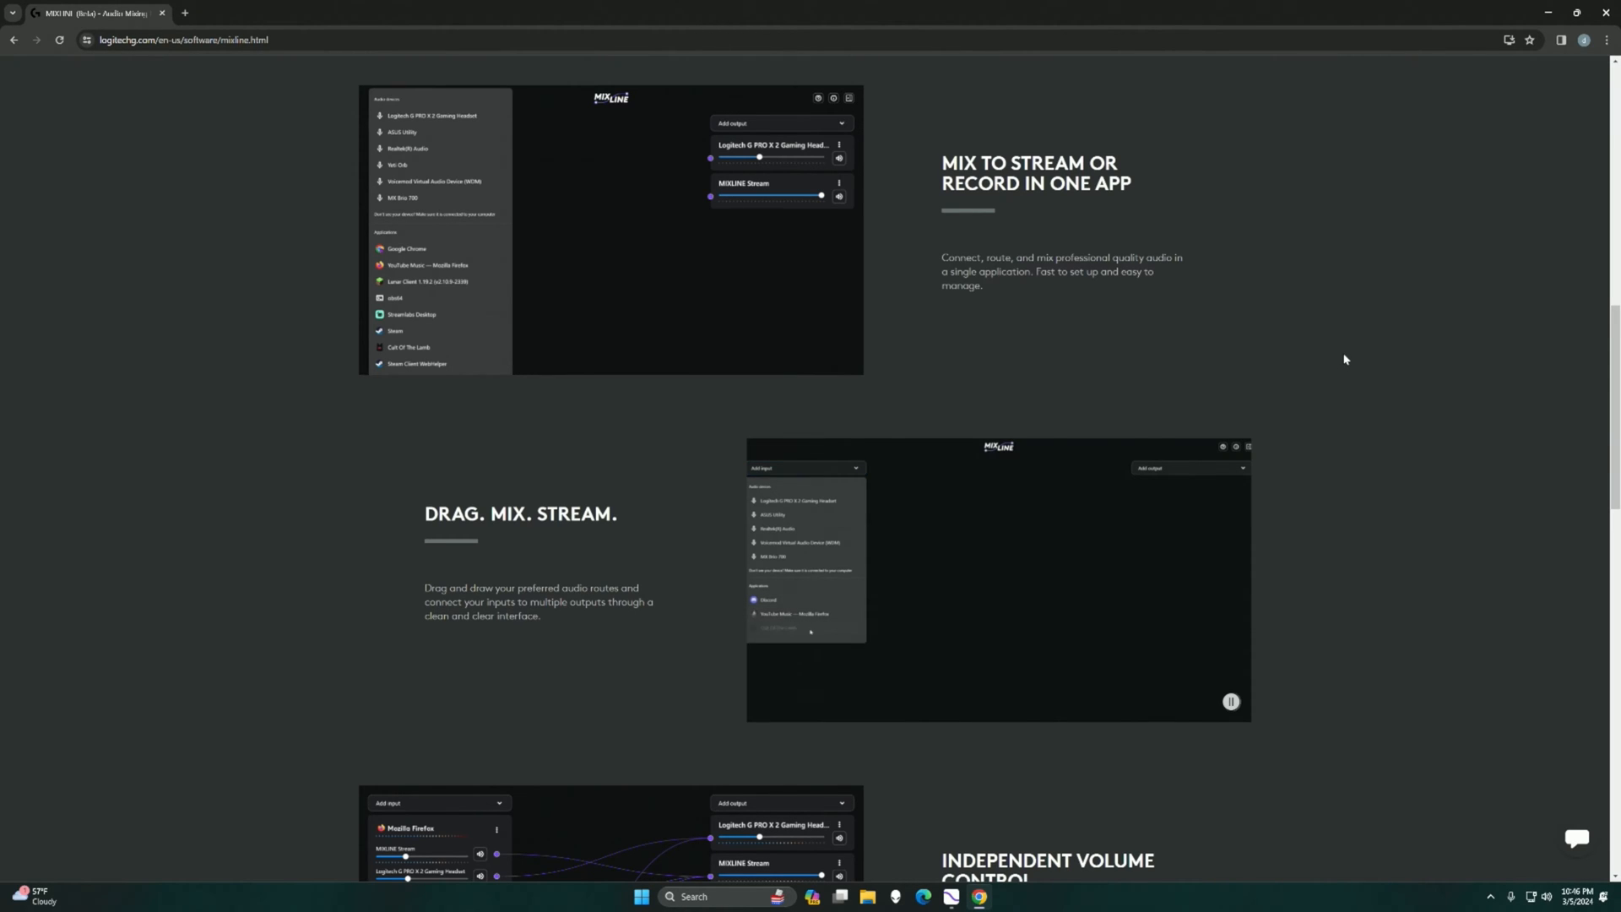
scroll(down, 3)
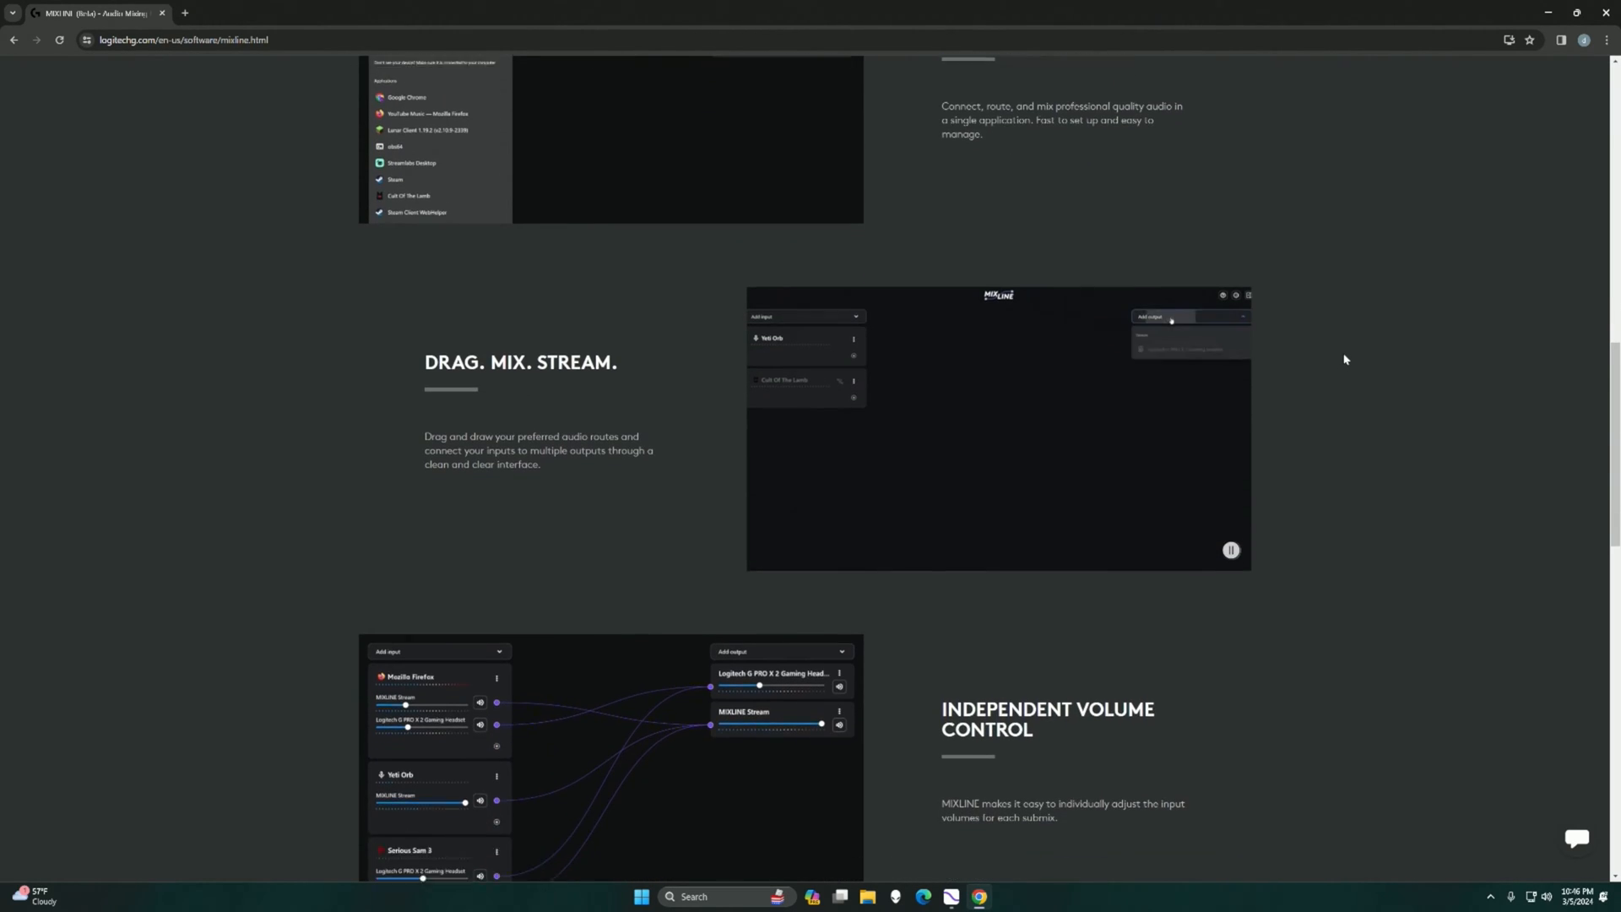
scroll(down, 3)
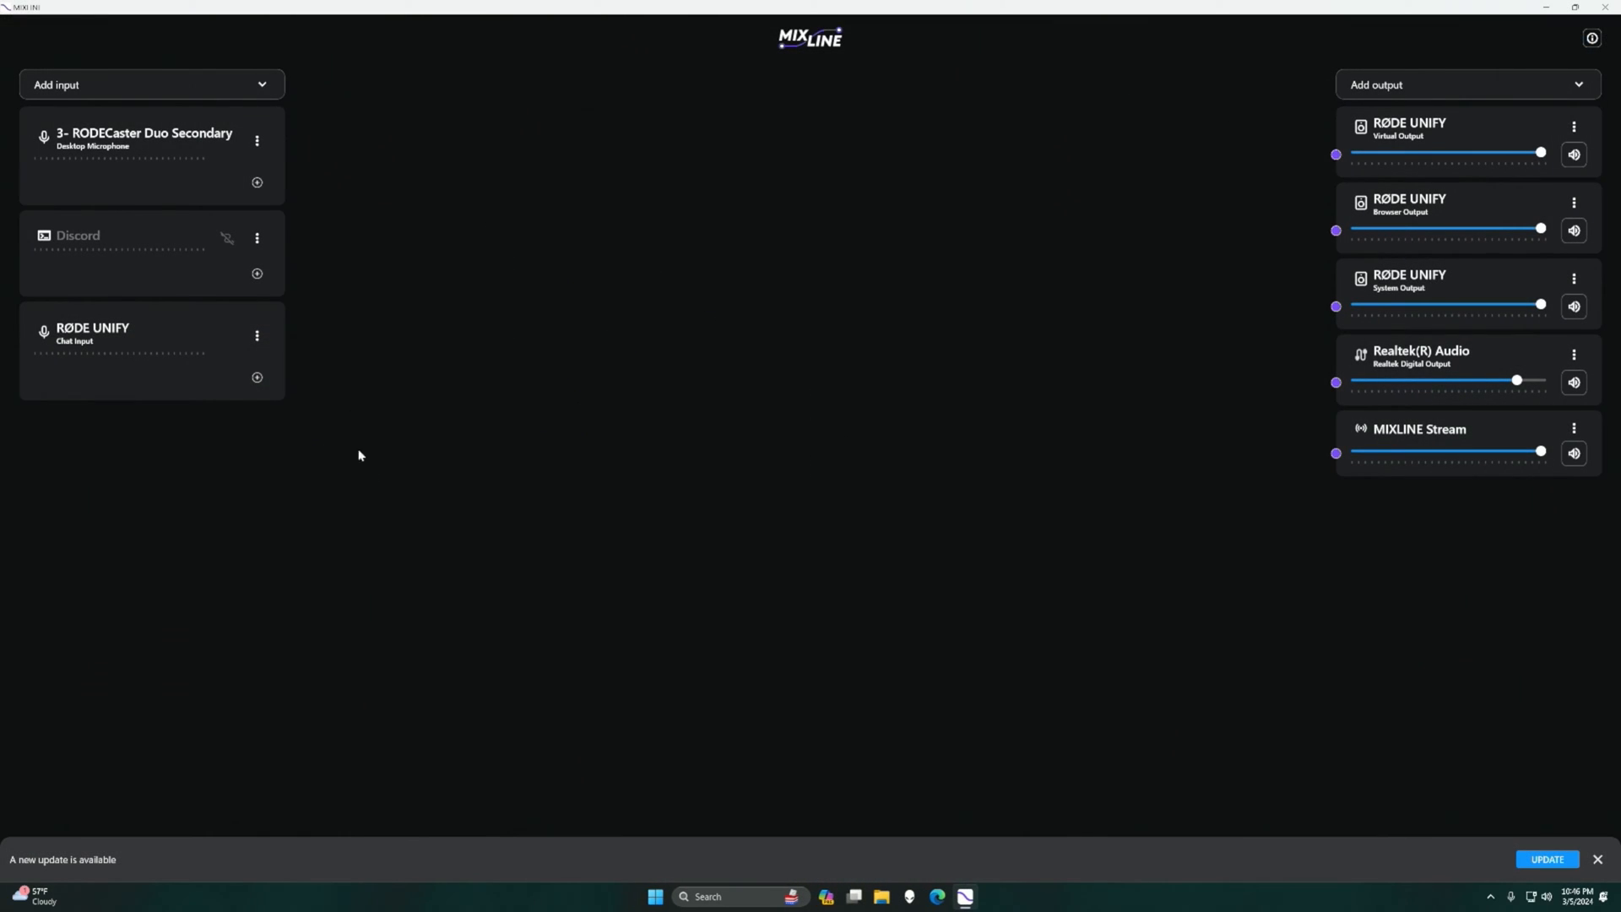
Connect the RODECaster Duo desktop microphone input to the RØDE UNIFY Virtual Output.
click(257, 182)
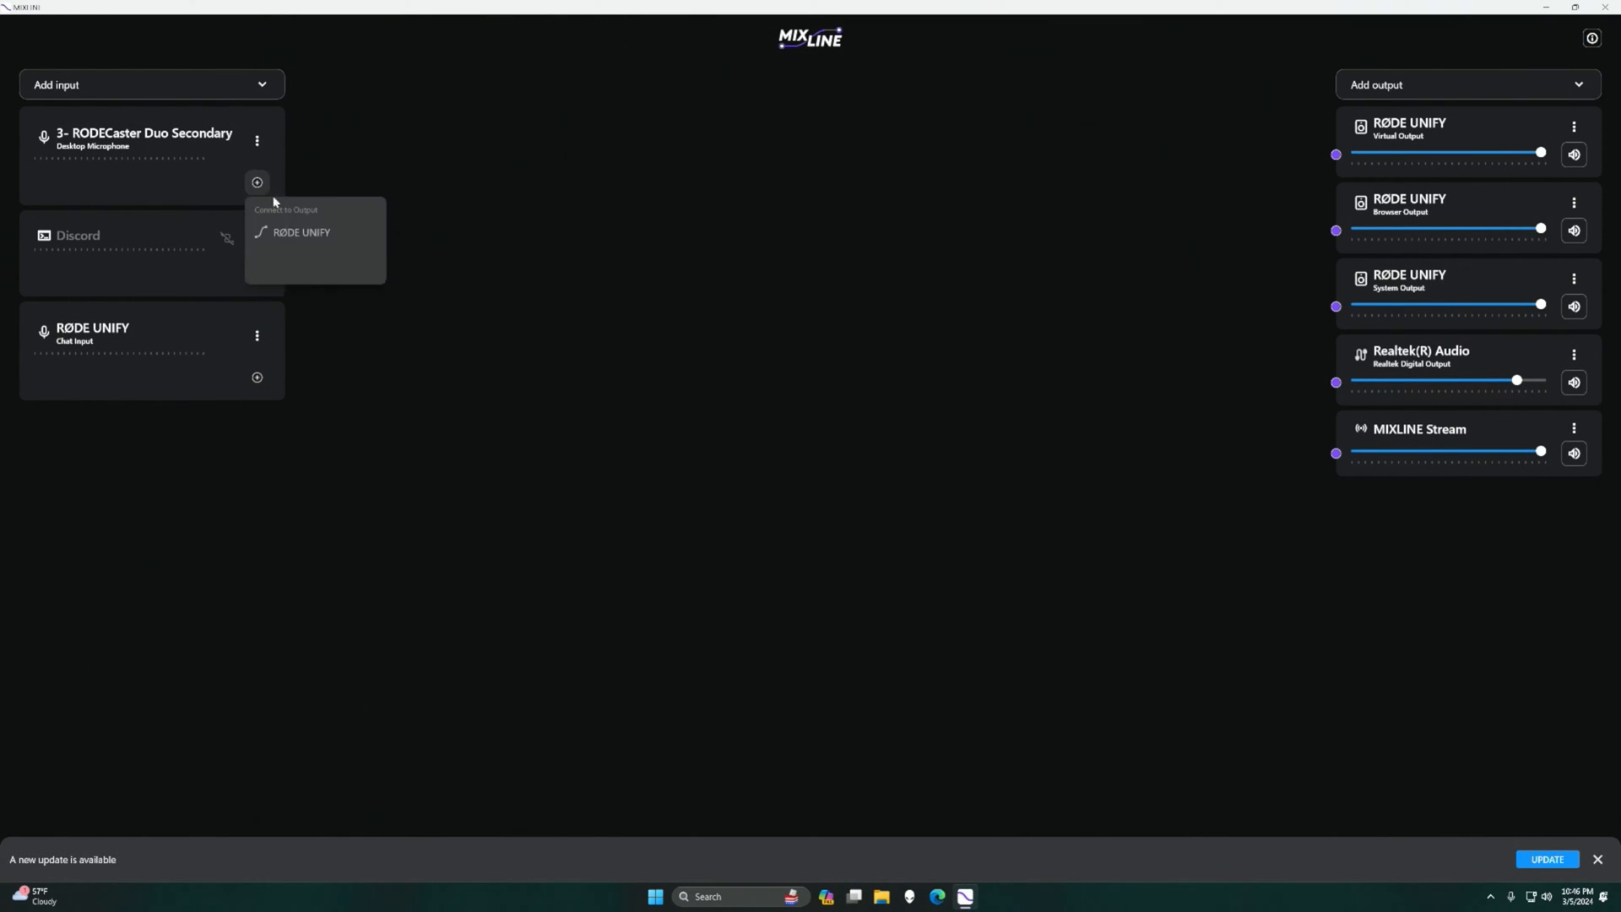
click(256, 183)
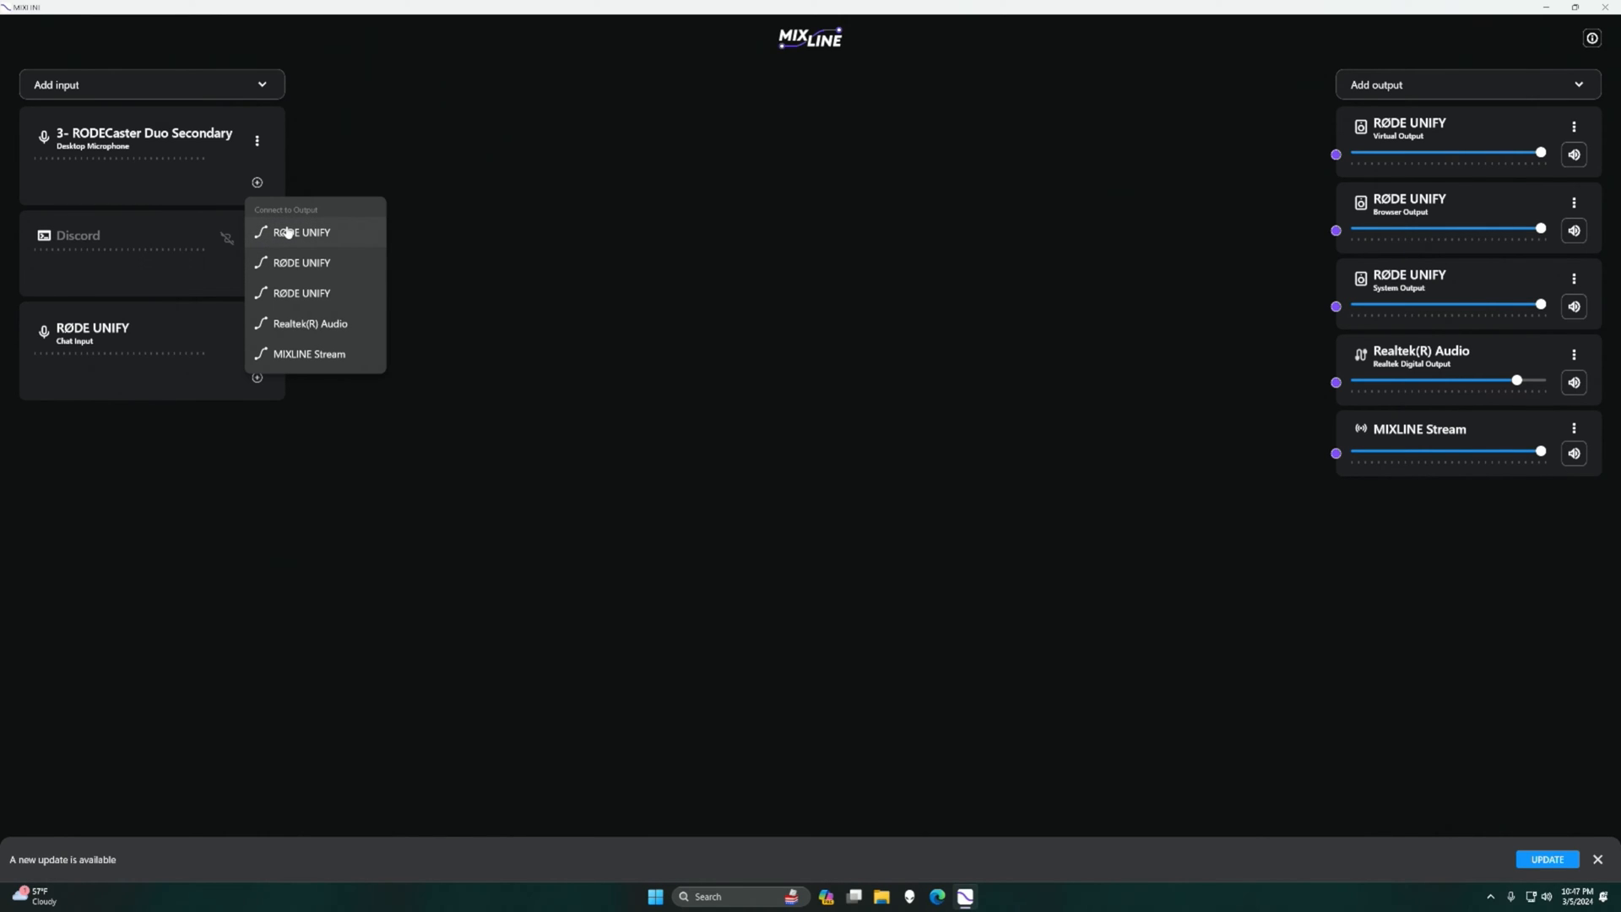
click(300, 231)
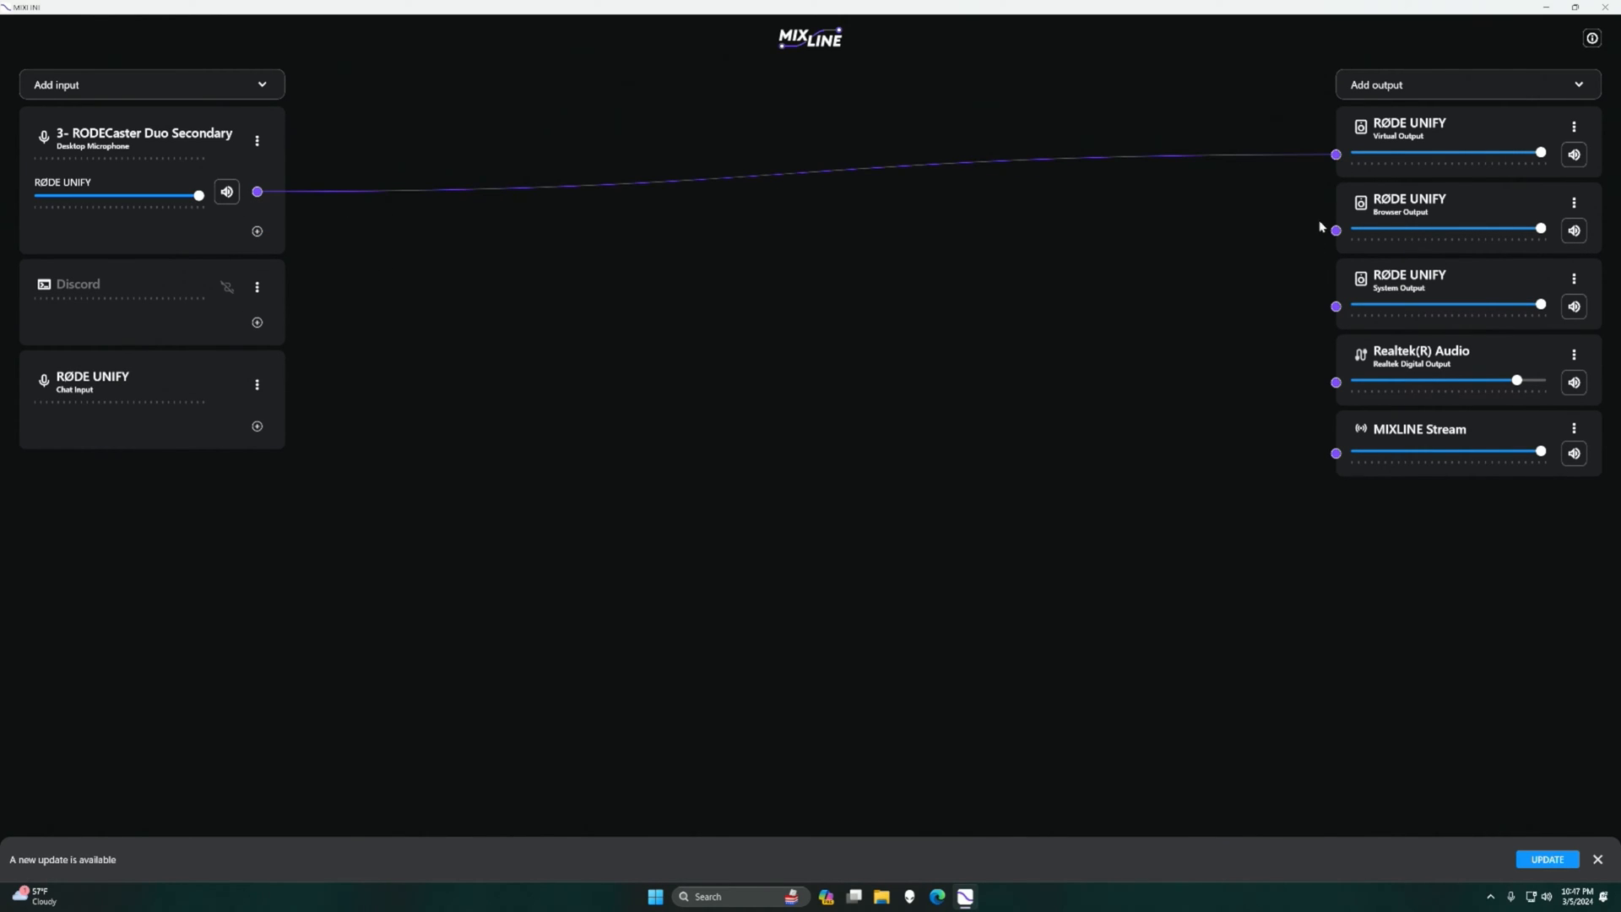
mouse_move(395, 196)
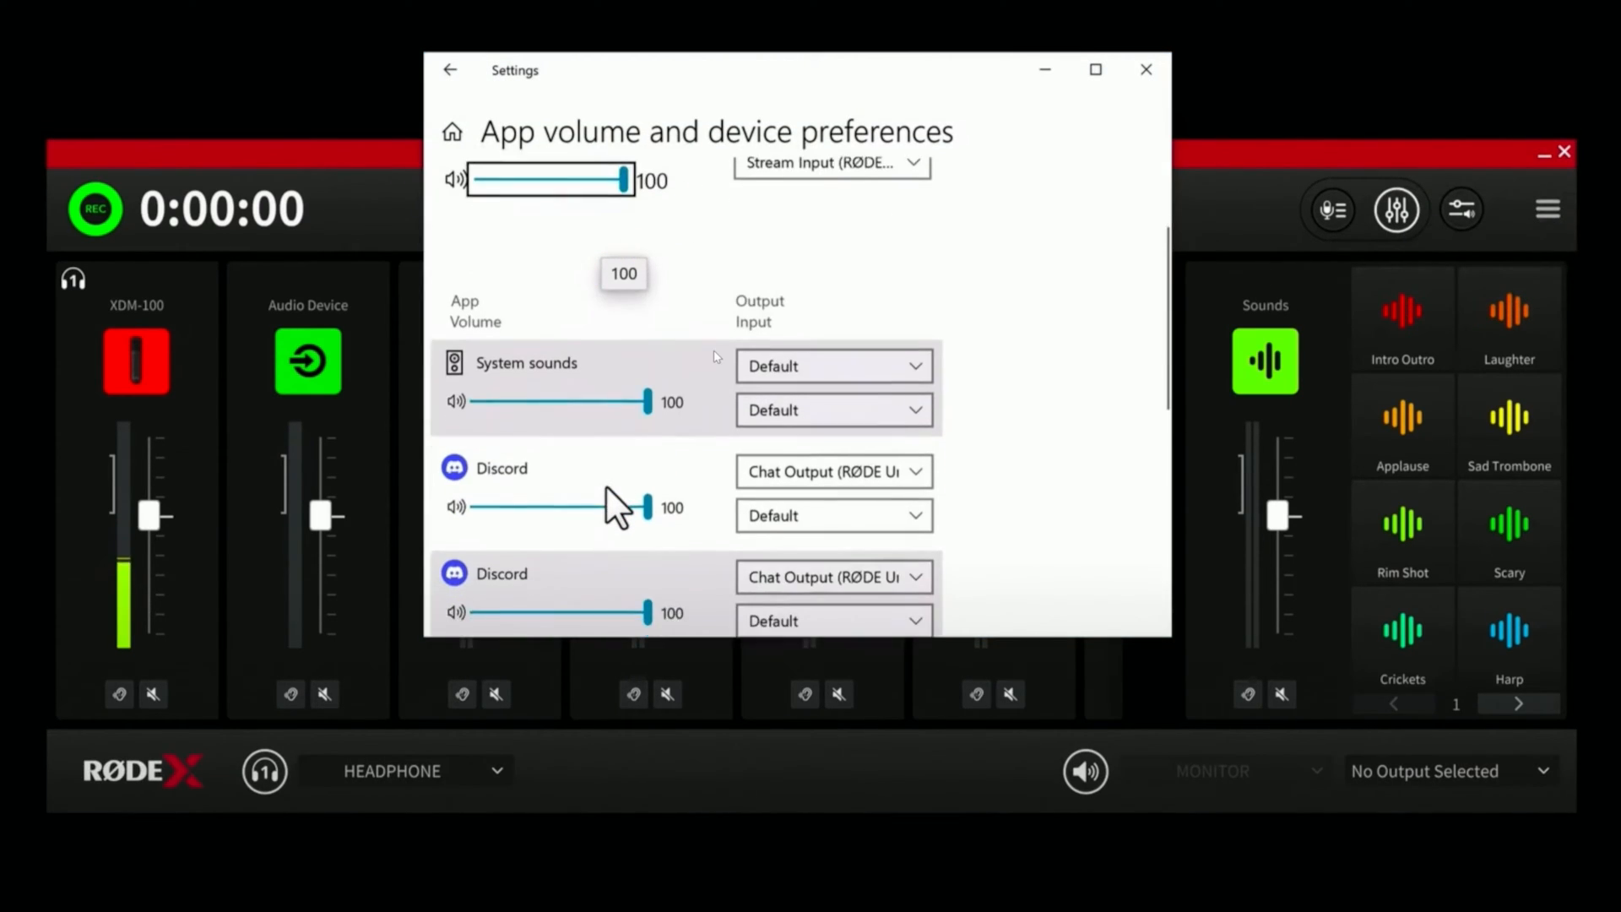
Review Spotify Premium's output choices in App volume preferences, then return to the UNIFY mixer.
scroll(down, 3)
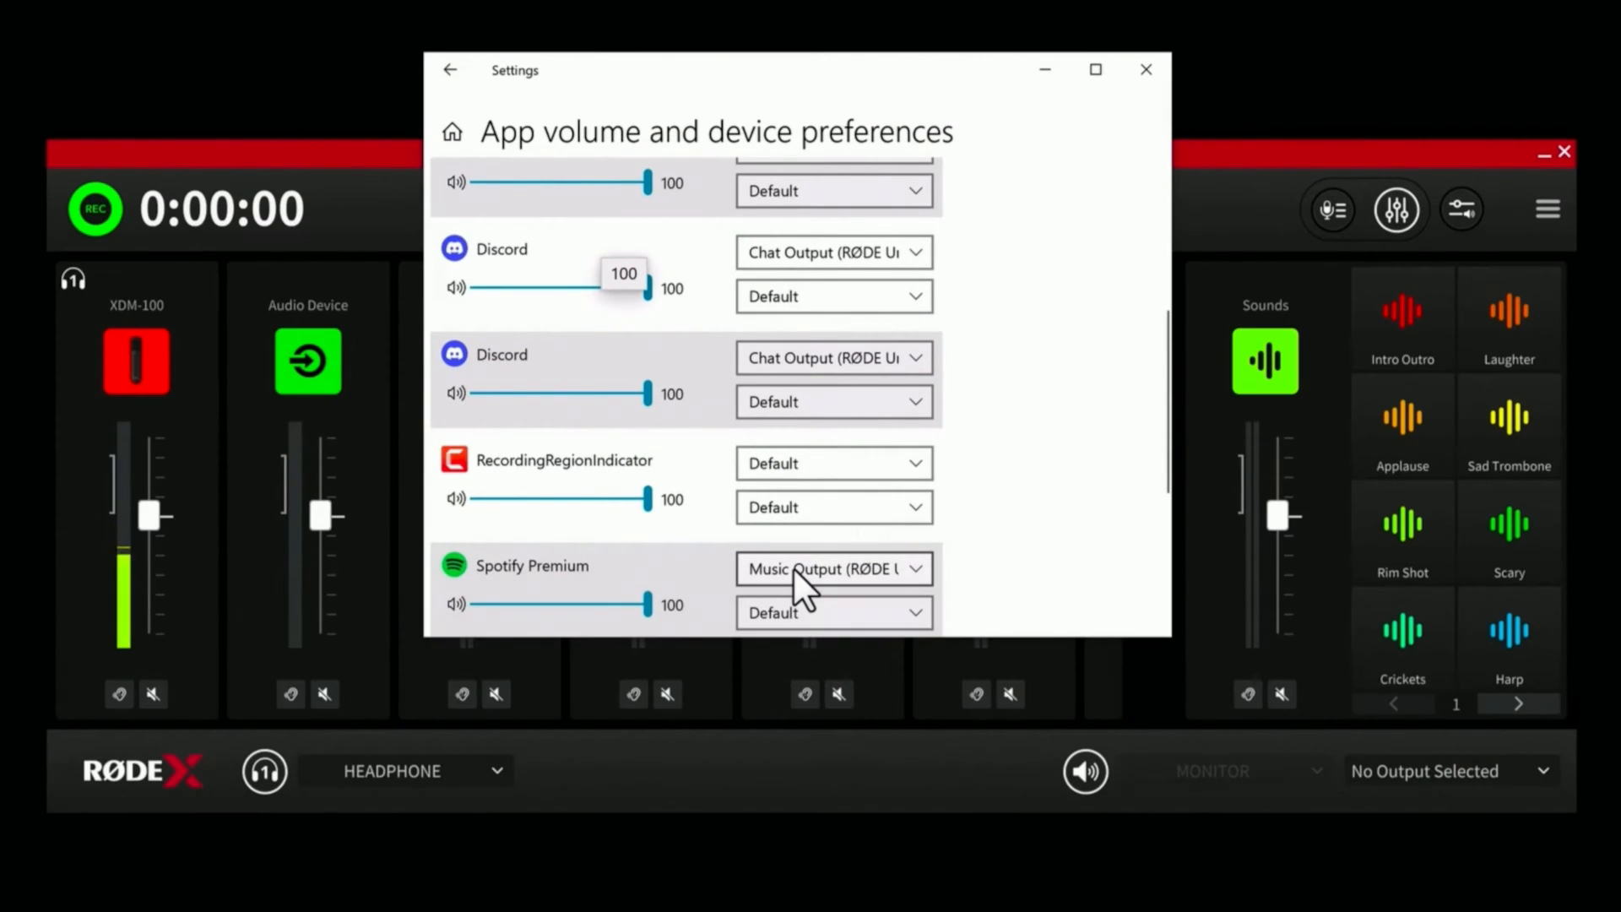
click(834, 569)
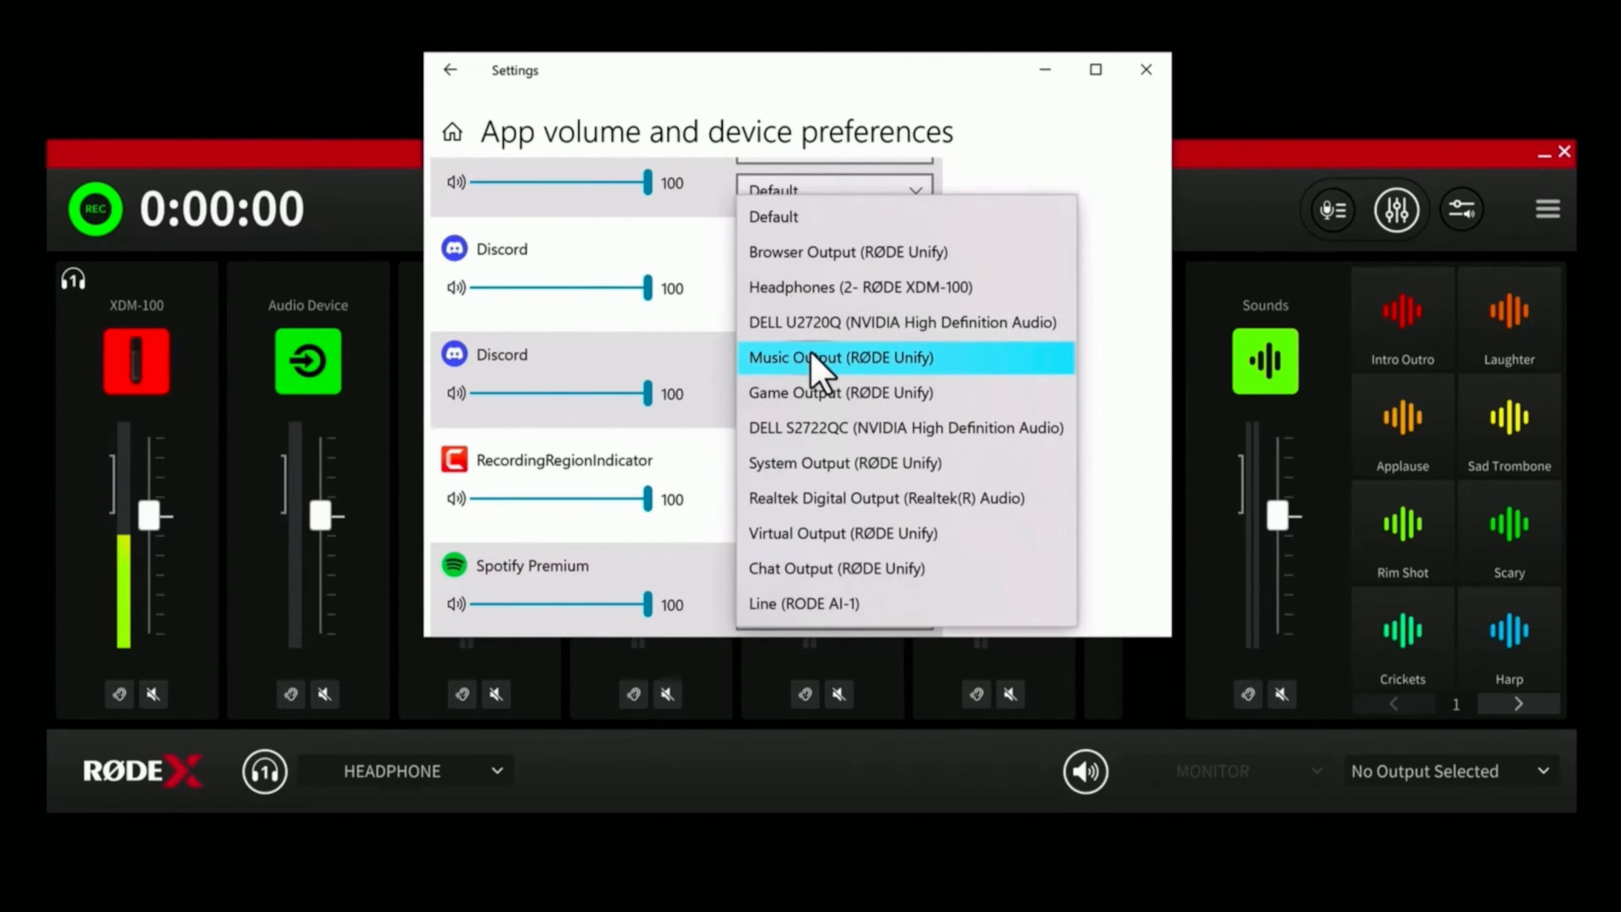
mouse_move(1040, 179)
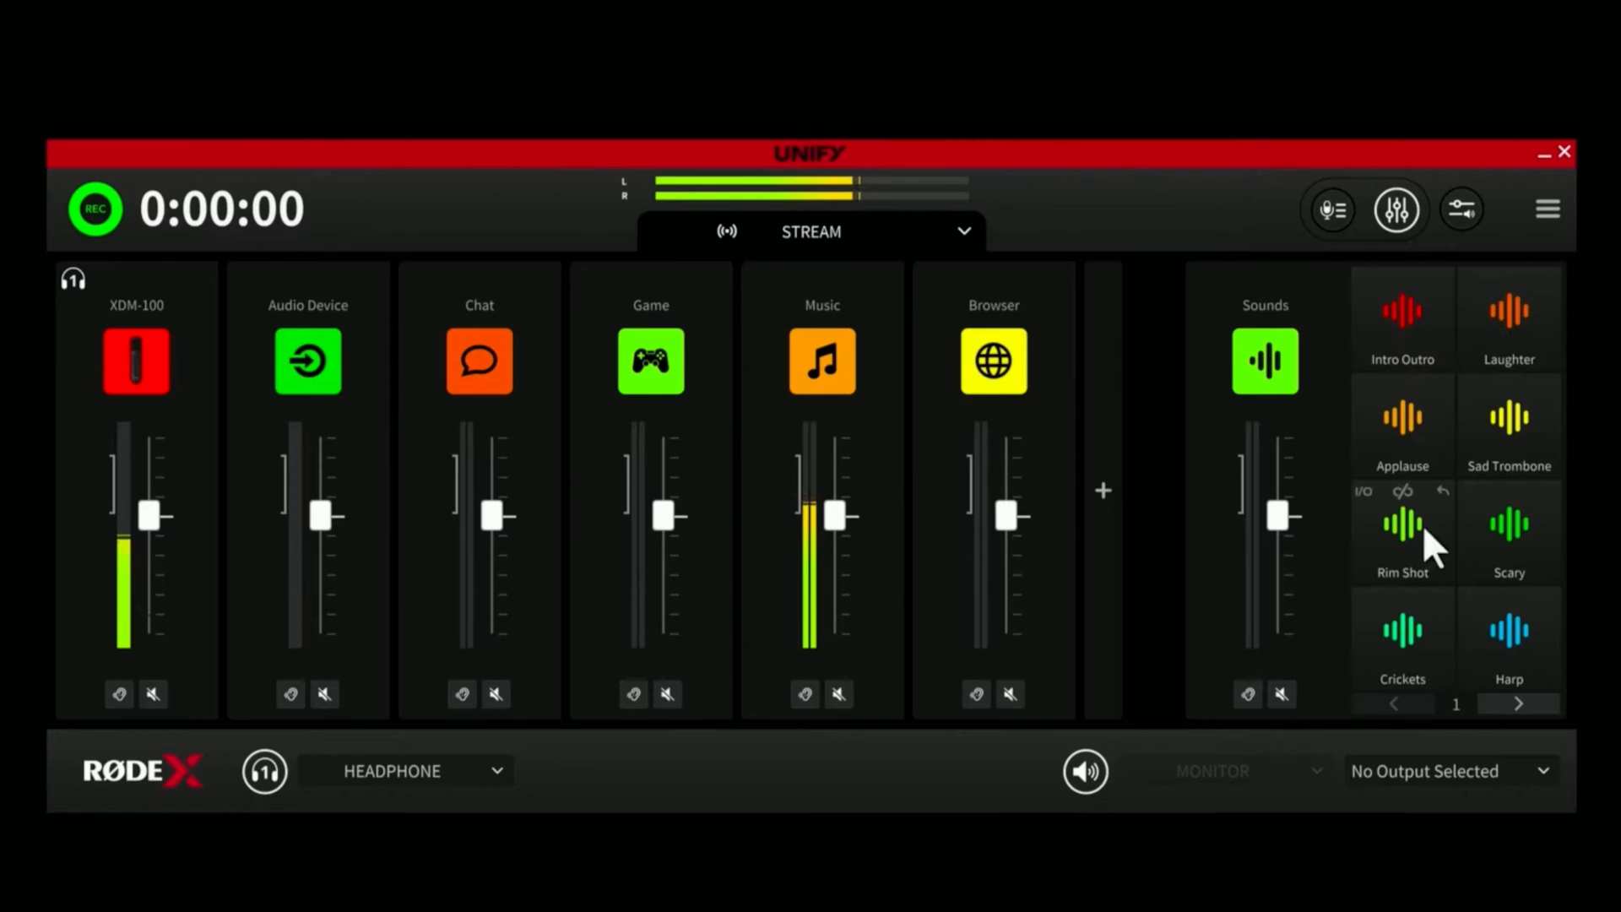
click(135, 359)
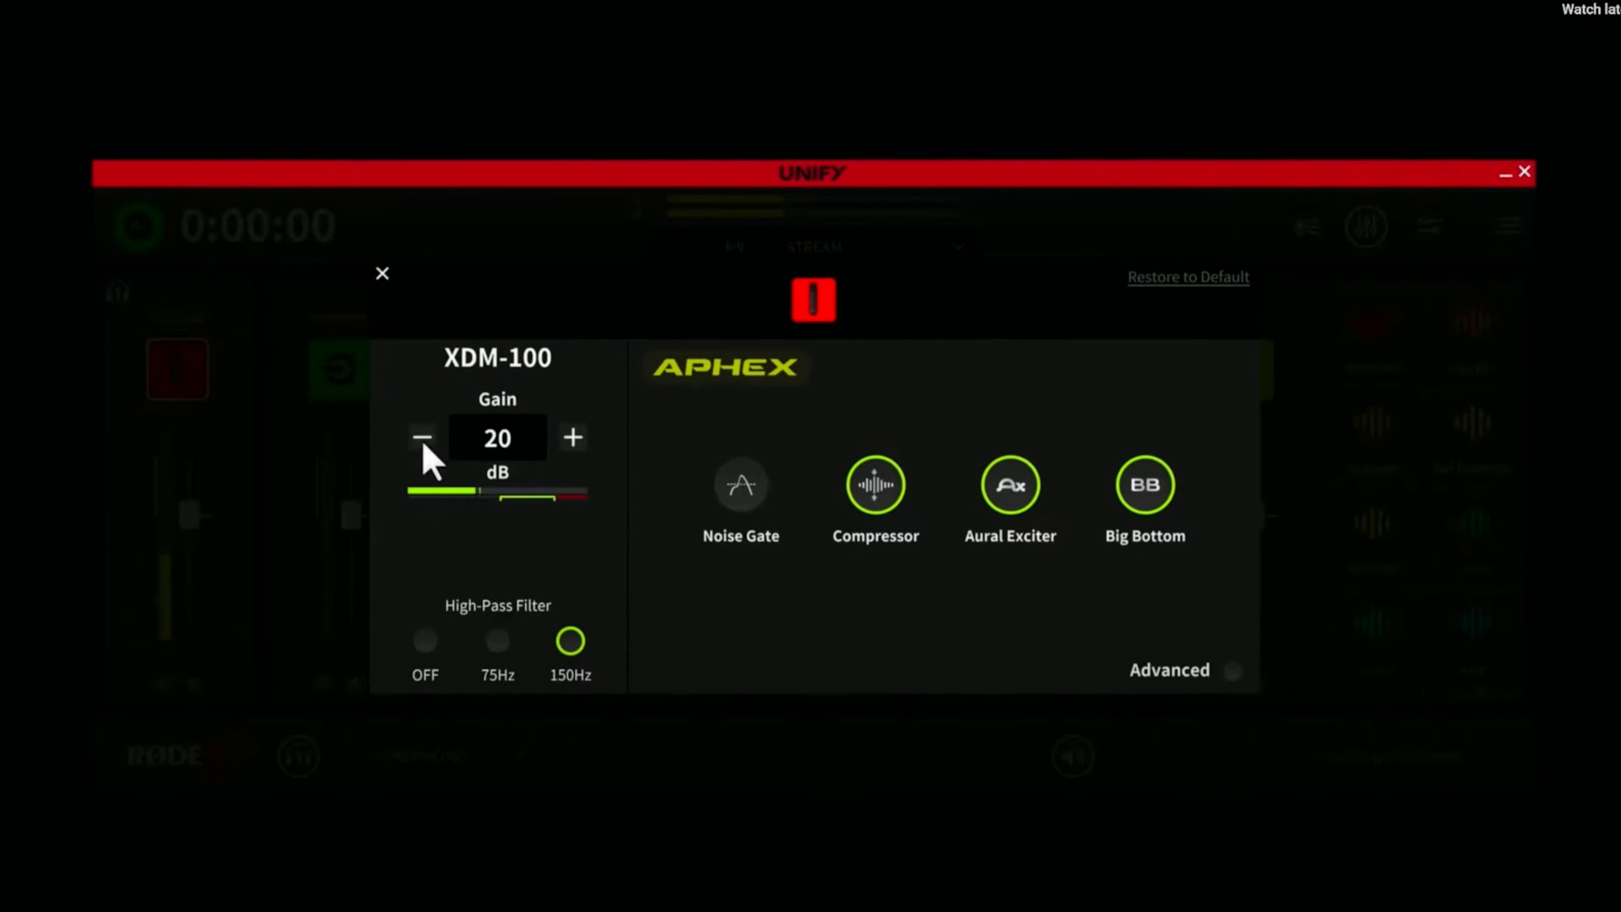
mouse_move(1209, 604)
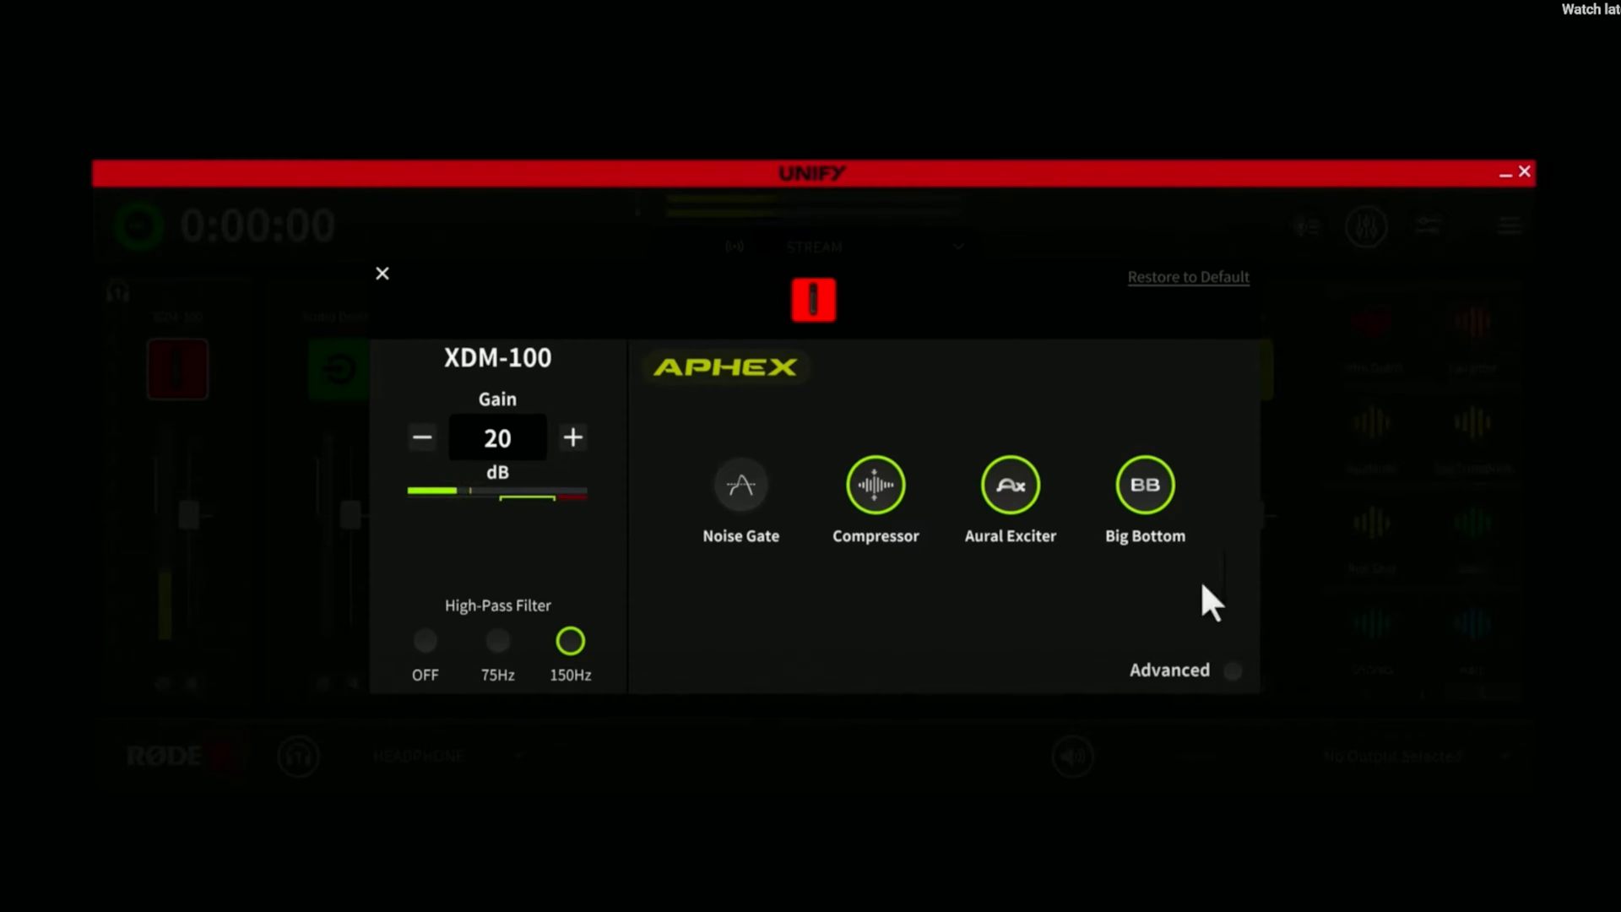
mouse_move(856, 591)
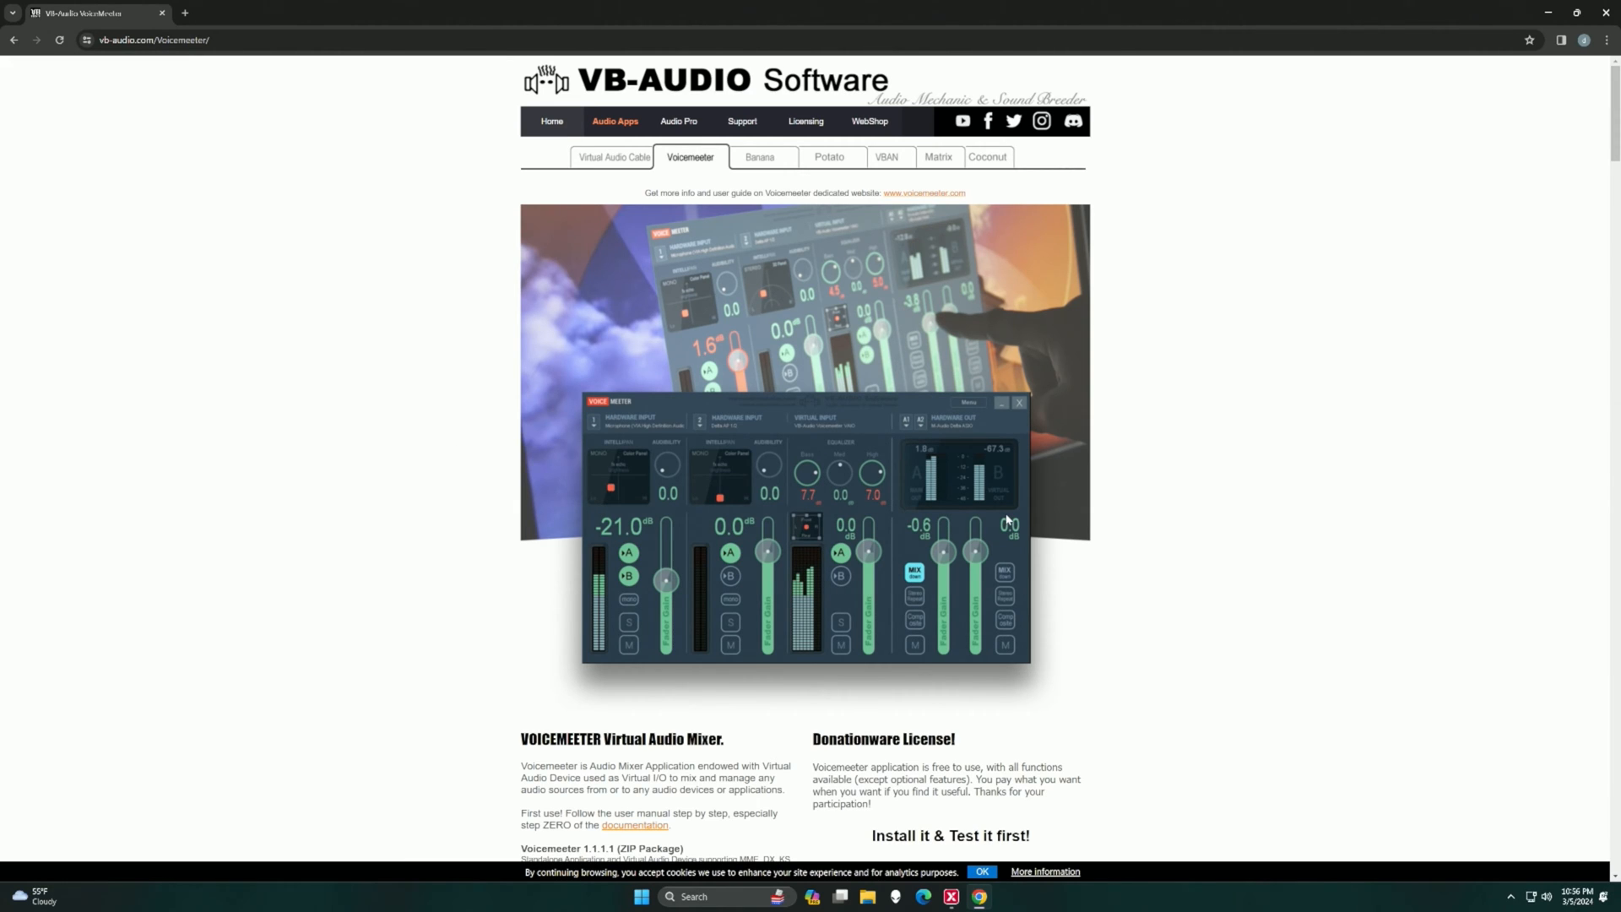
Visit the VBAN audio network page from the VB-Audio Audio Apps navigation.
scroll(down, 3)
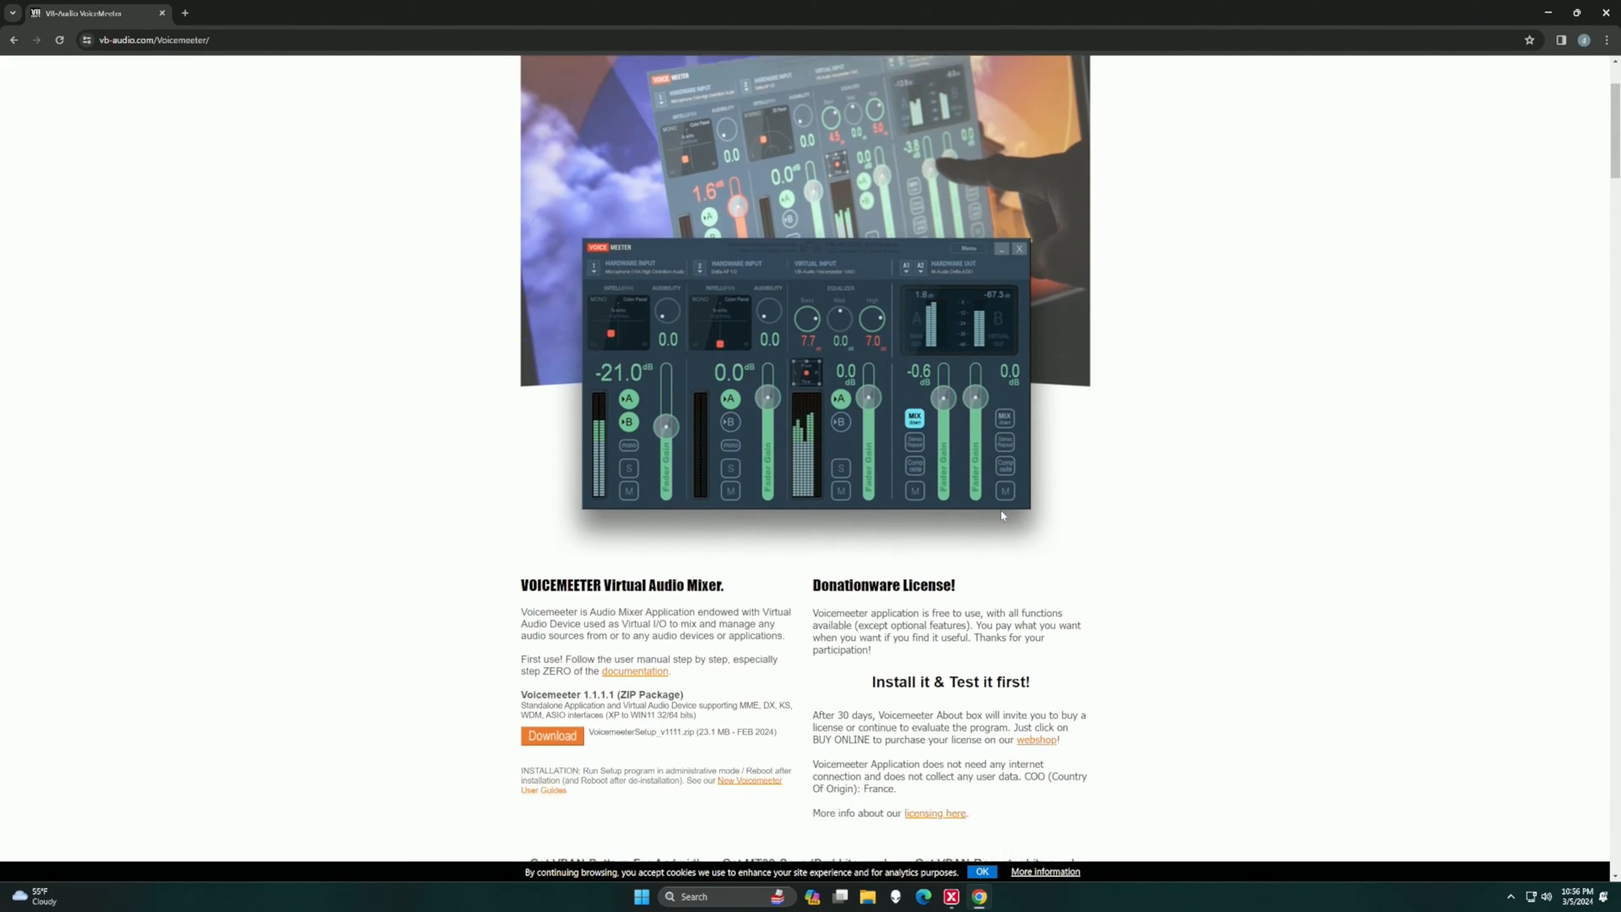
click(888, 157)
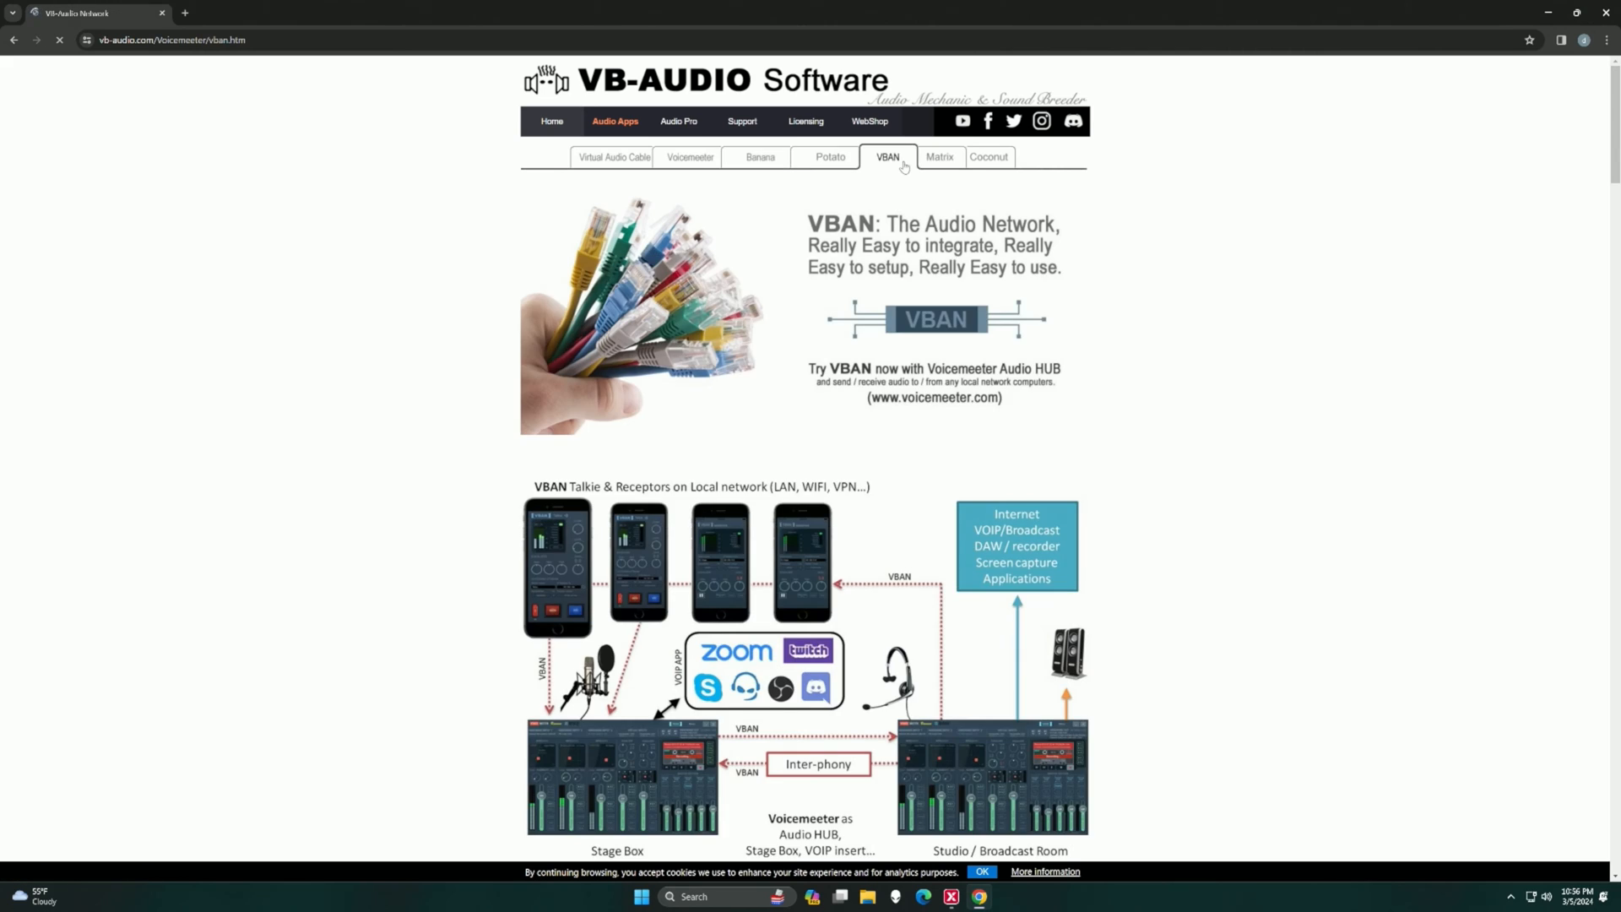
click(618, 157)
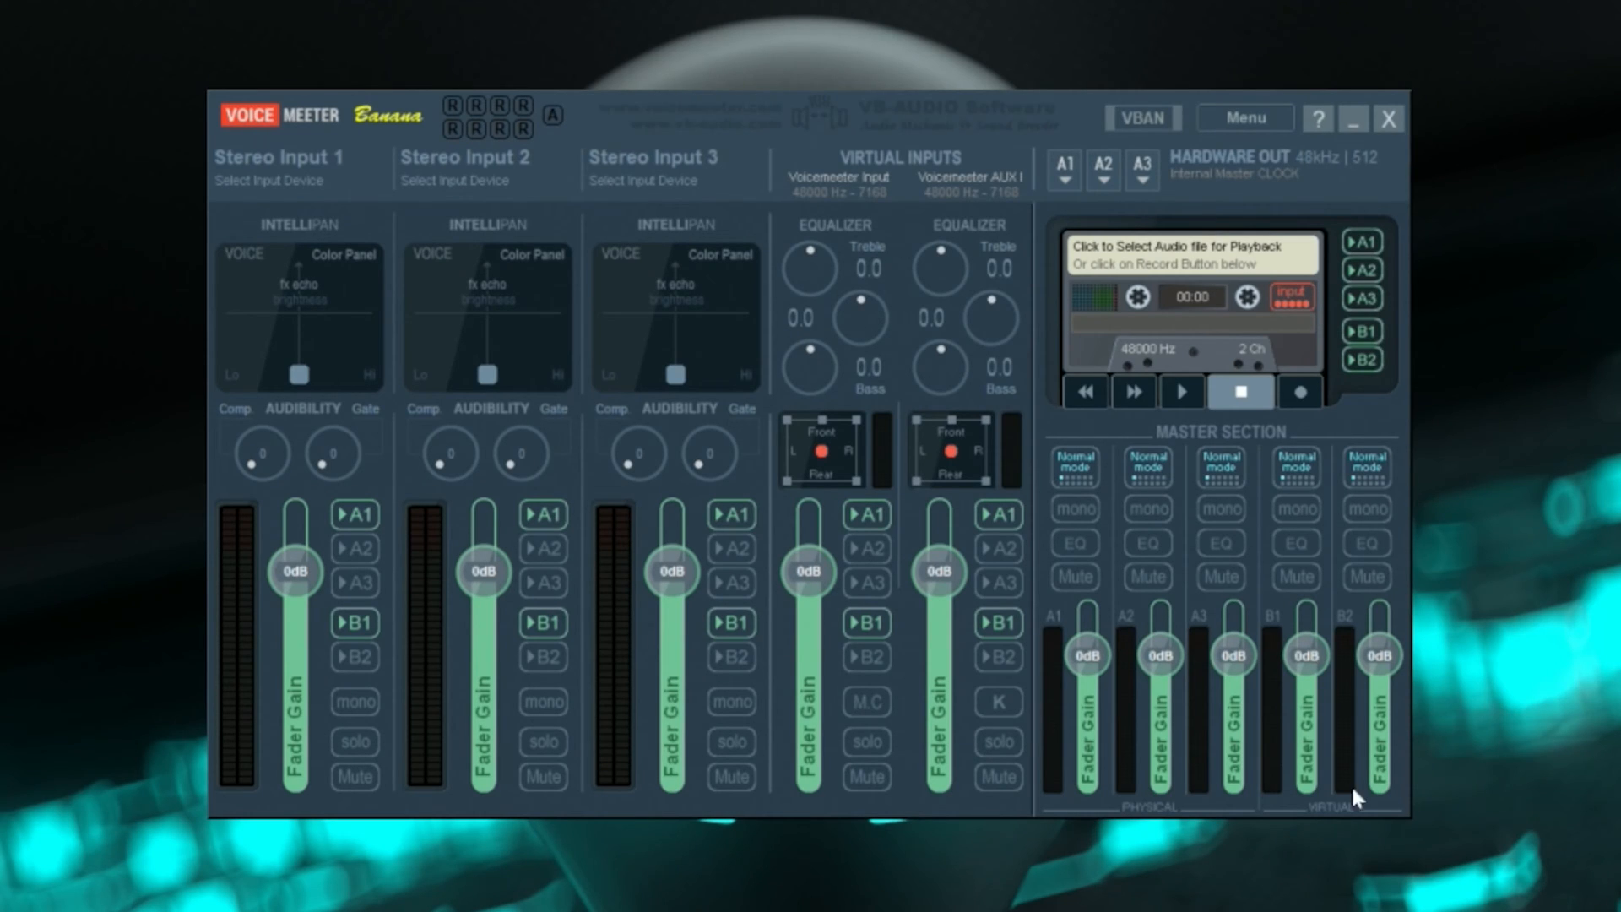
mouse_move(325, 577)
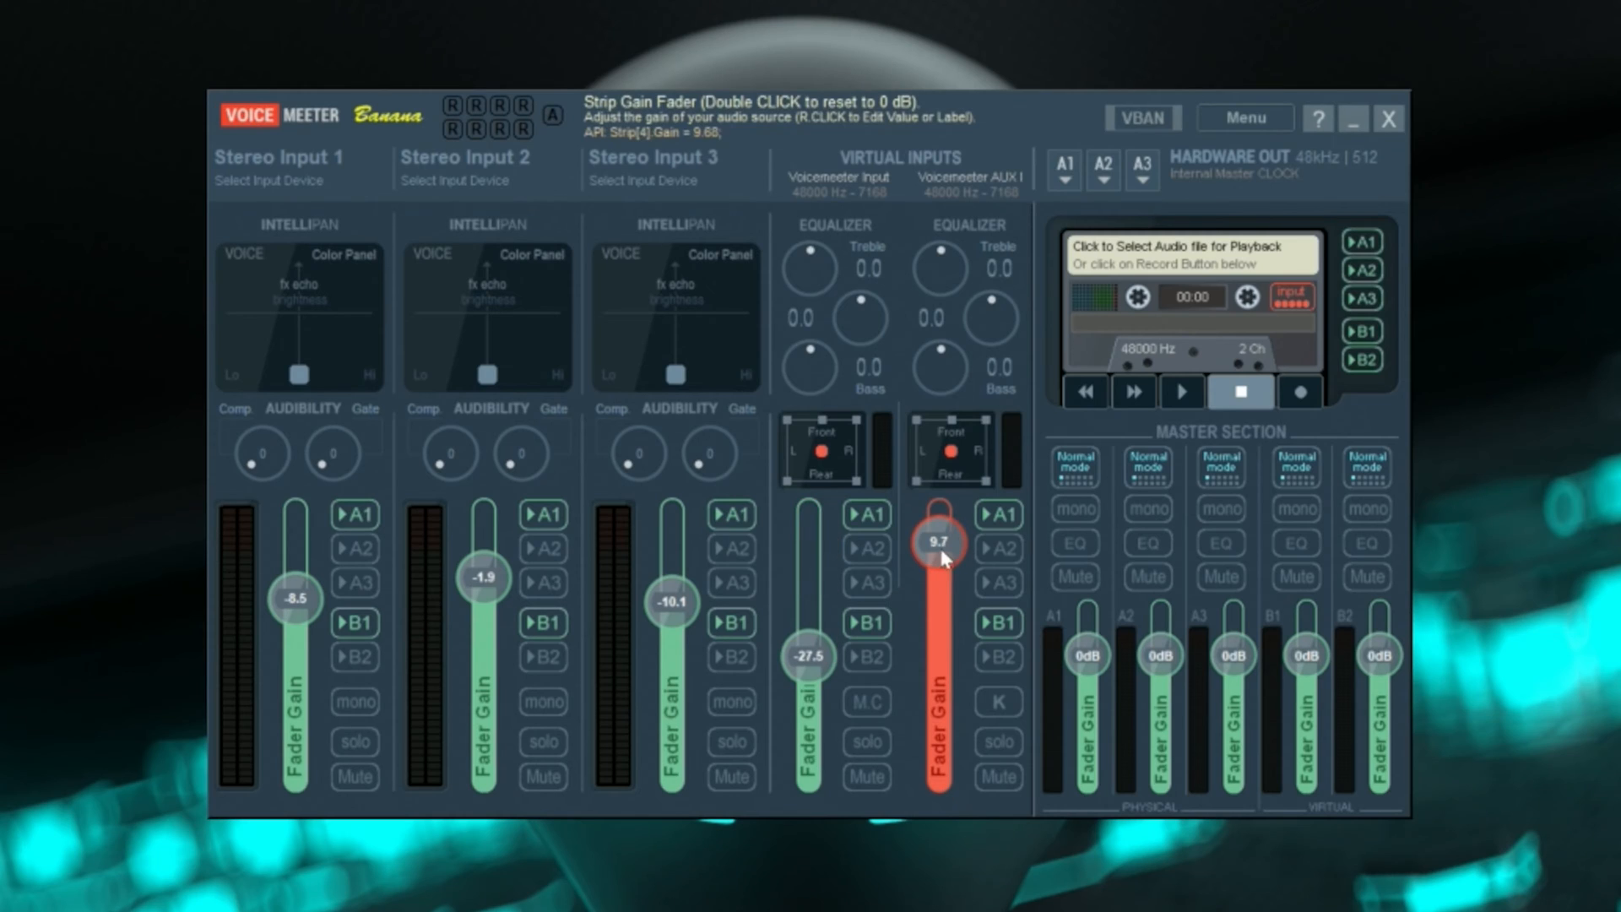
Browse the WDM, KS and ASIO hardware devices available for output bus A1.
click(1064, 162)
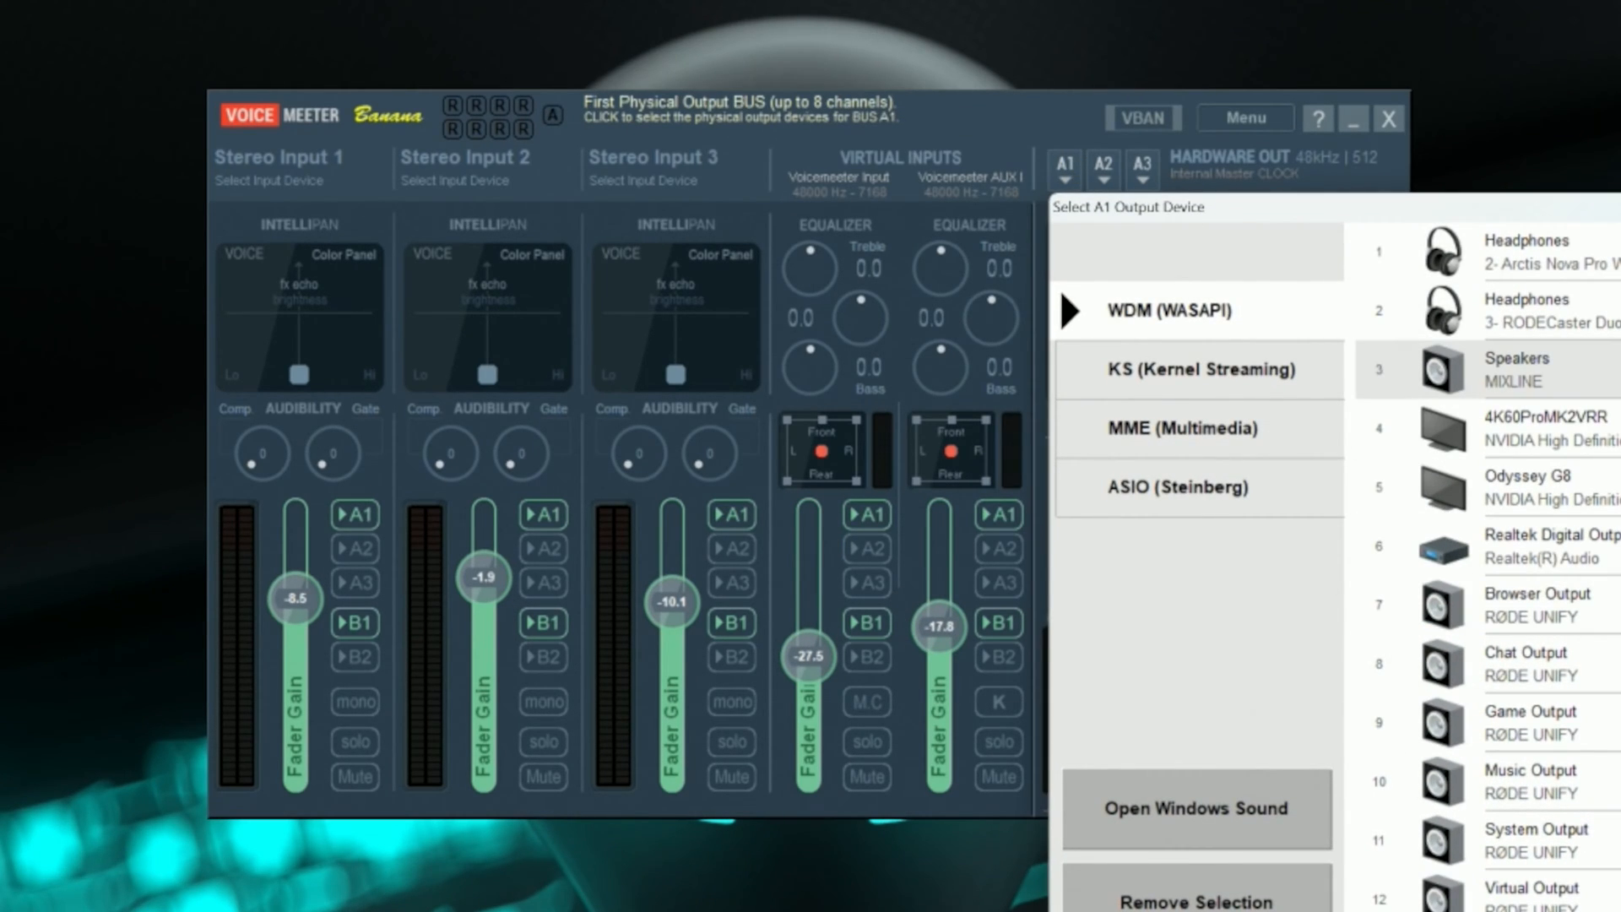
click(1199, 368)
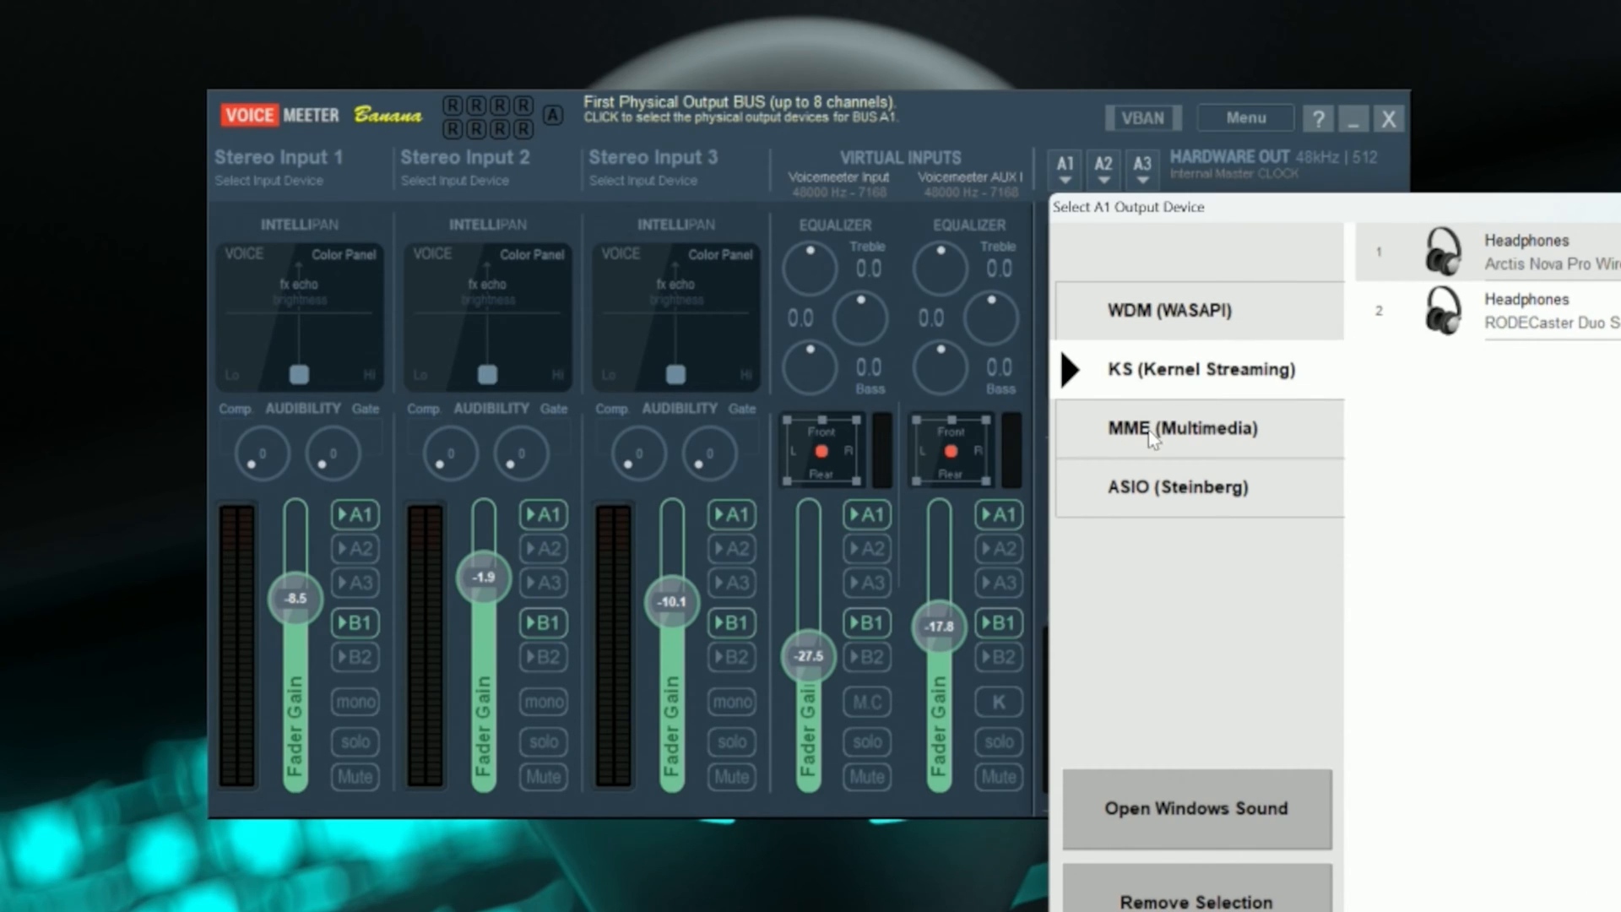
click(1179, 487)
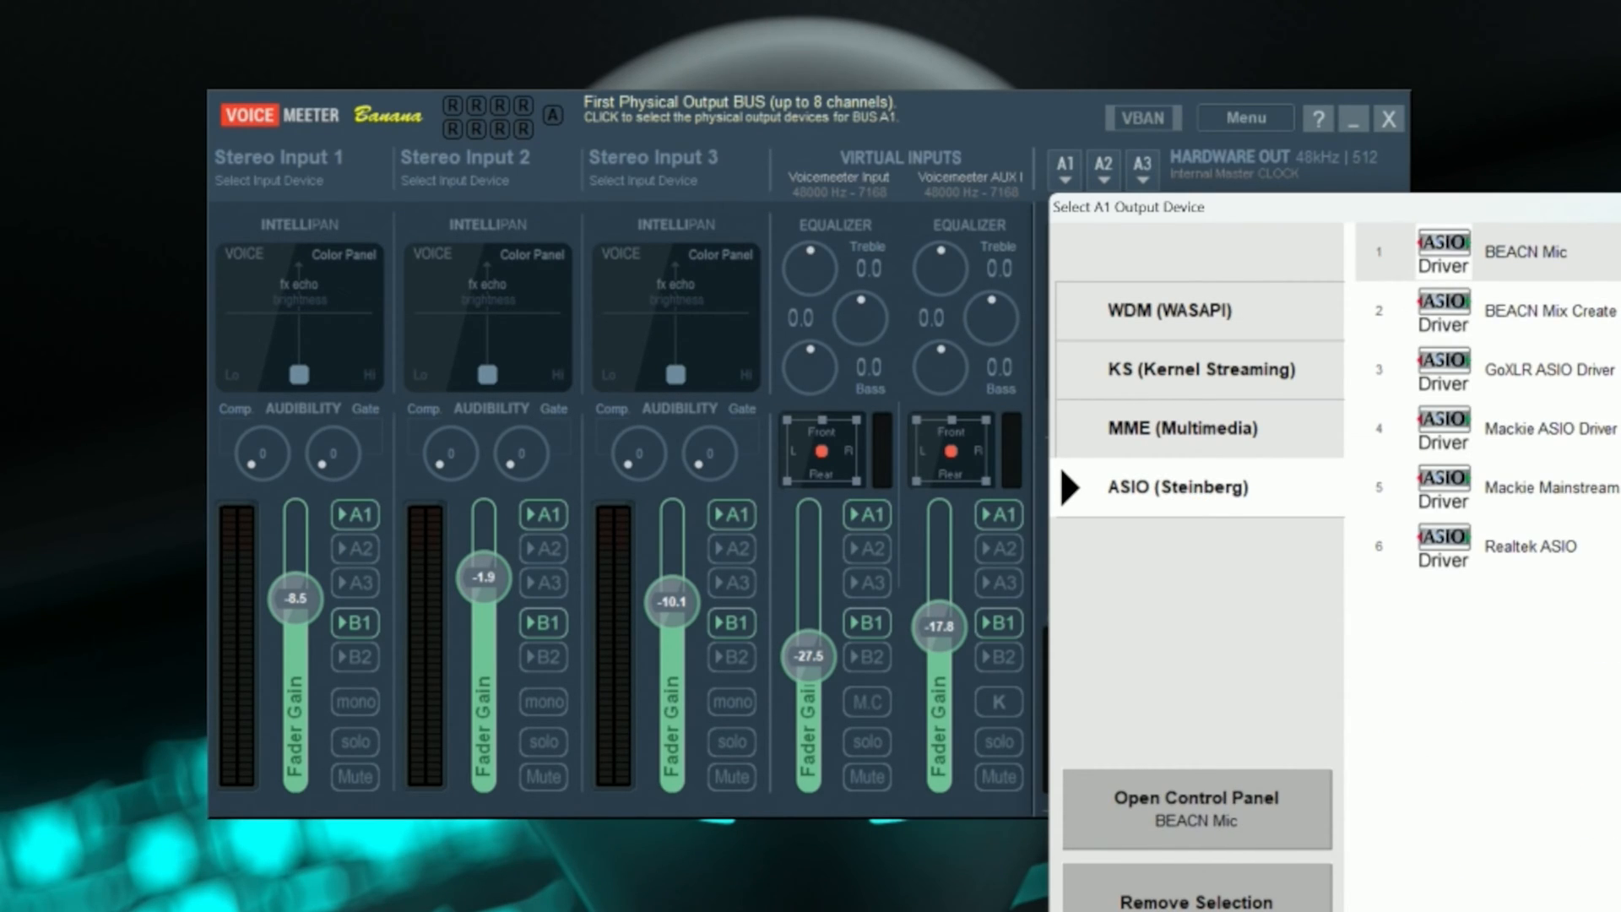
Browse the device choices for buses A2, A3 and Stereo Input 1.
click(1103, 164)
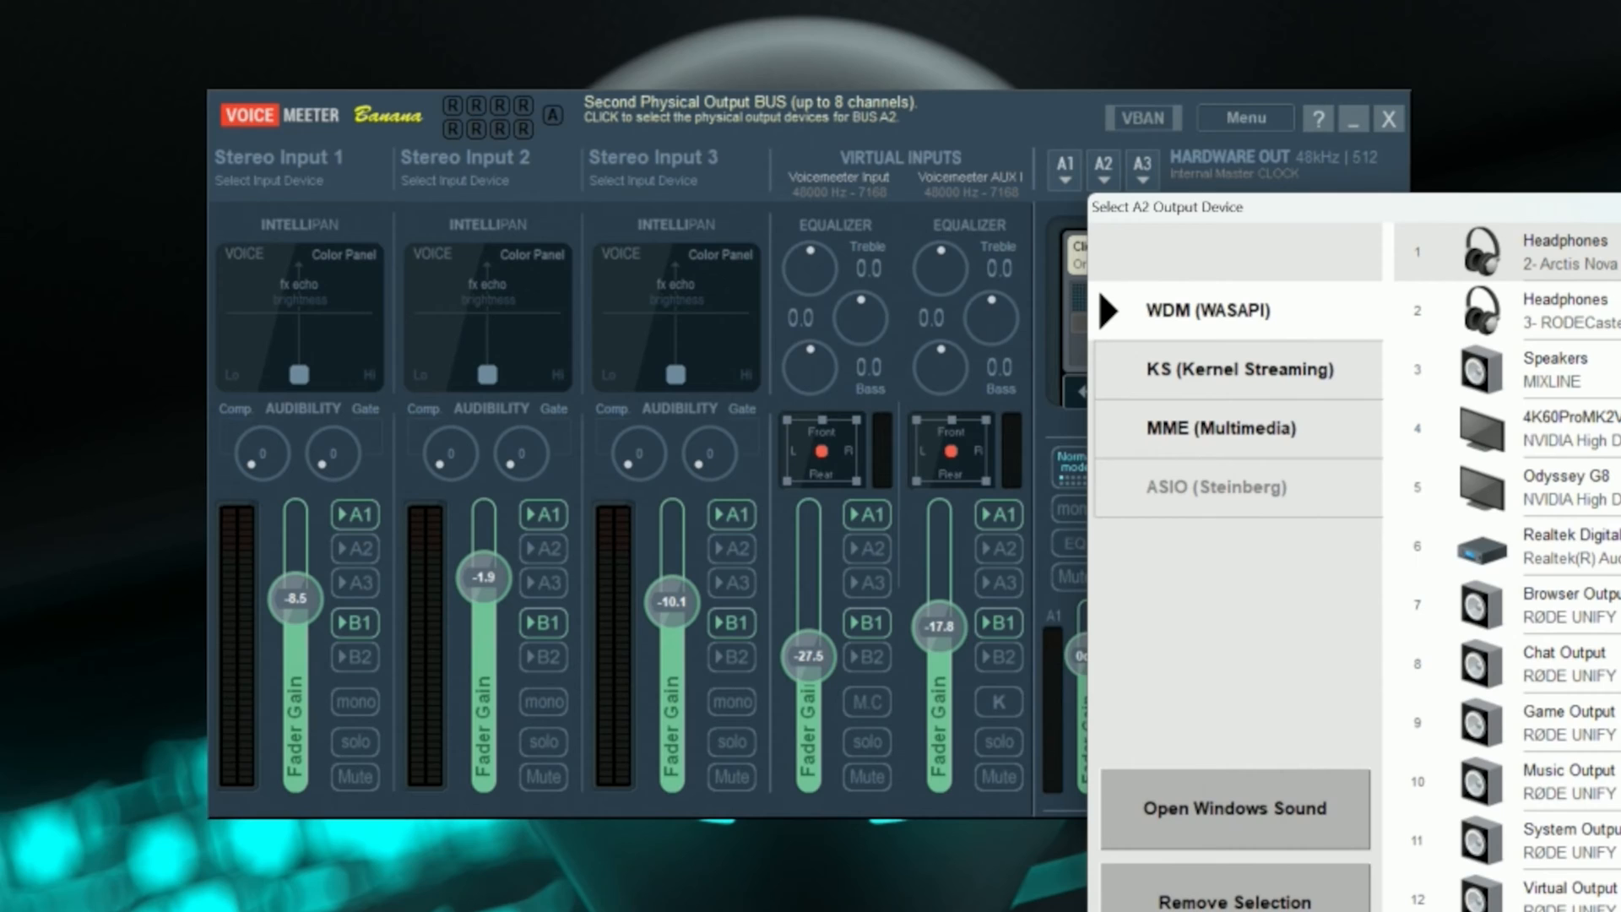
click(1141, 166)
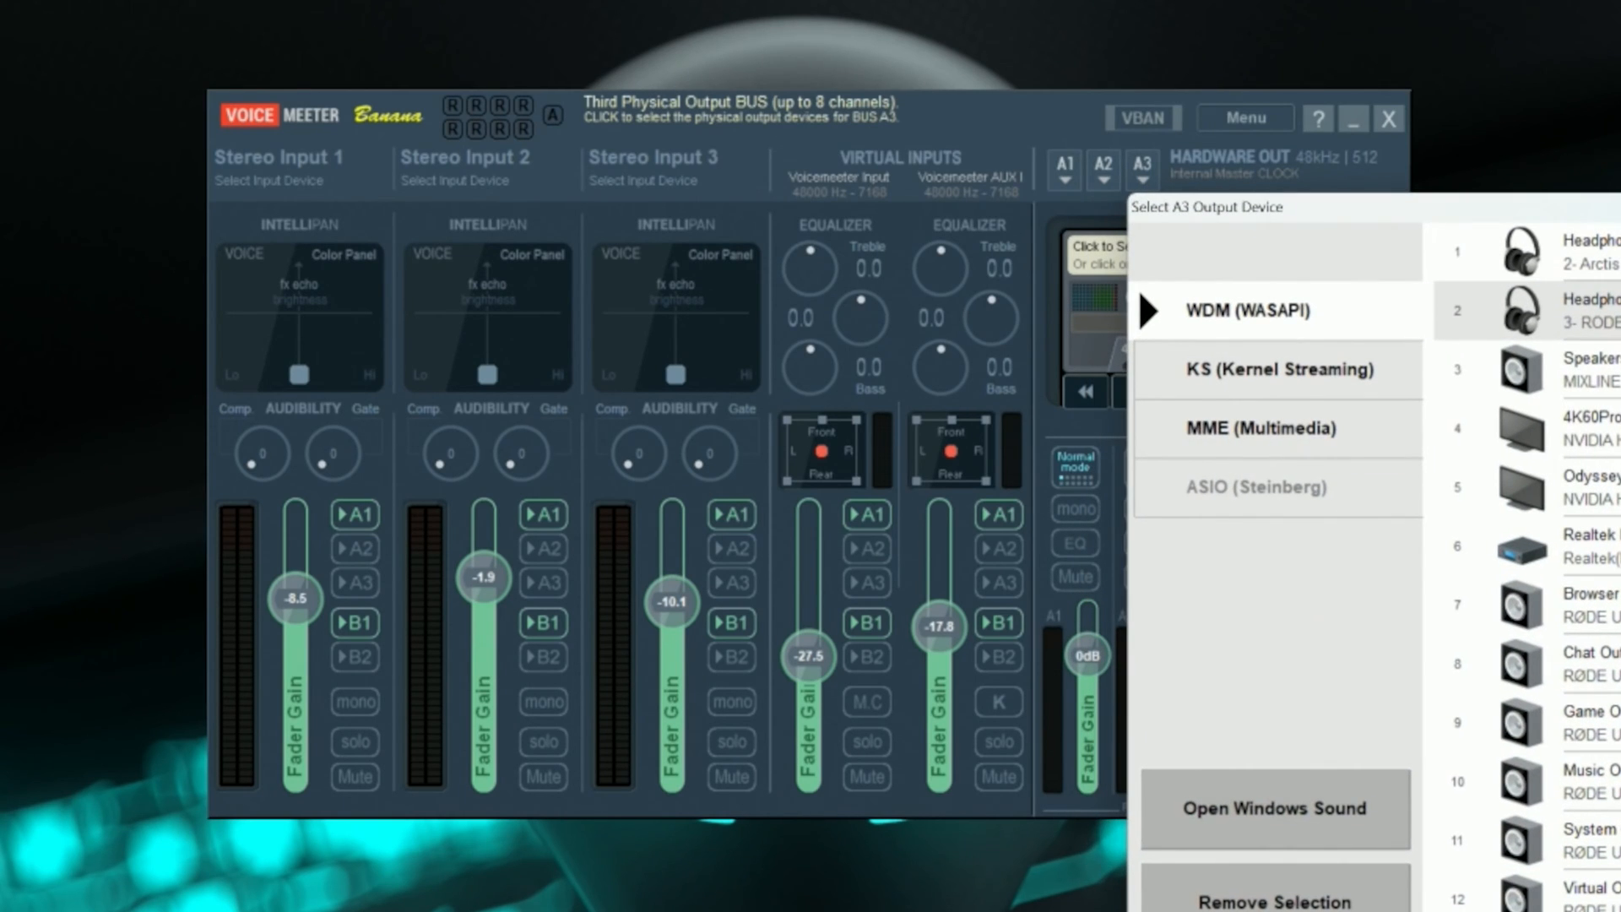
click(262, 179)
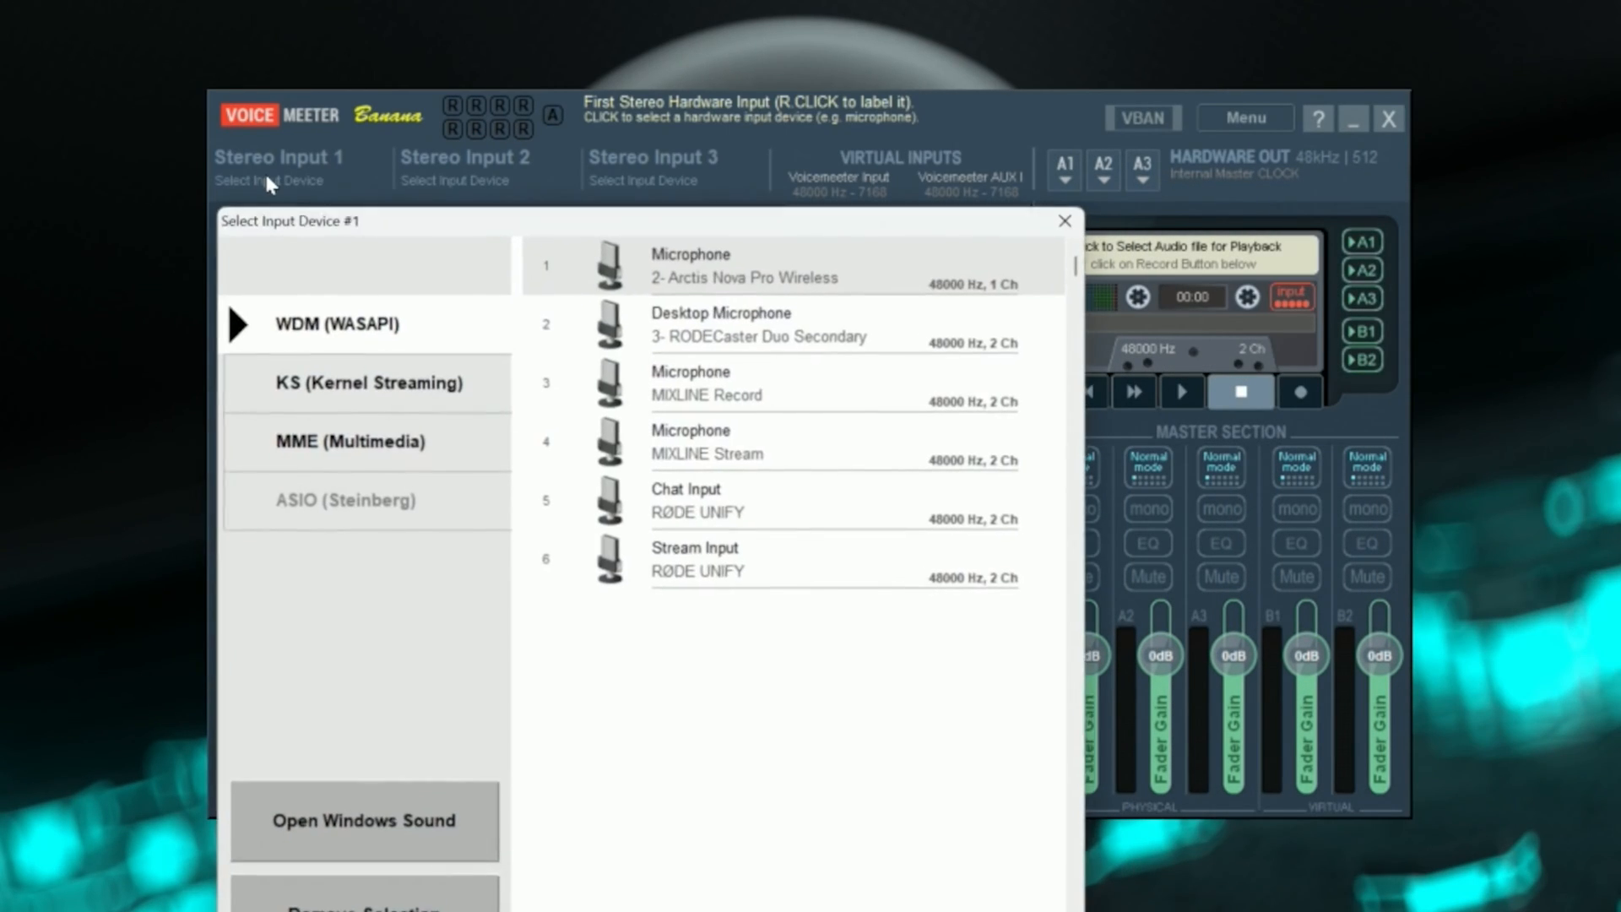
click(352, 442)
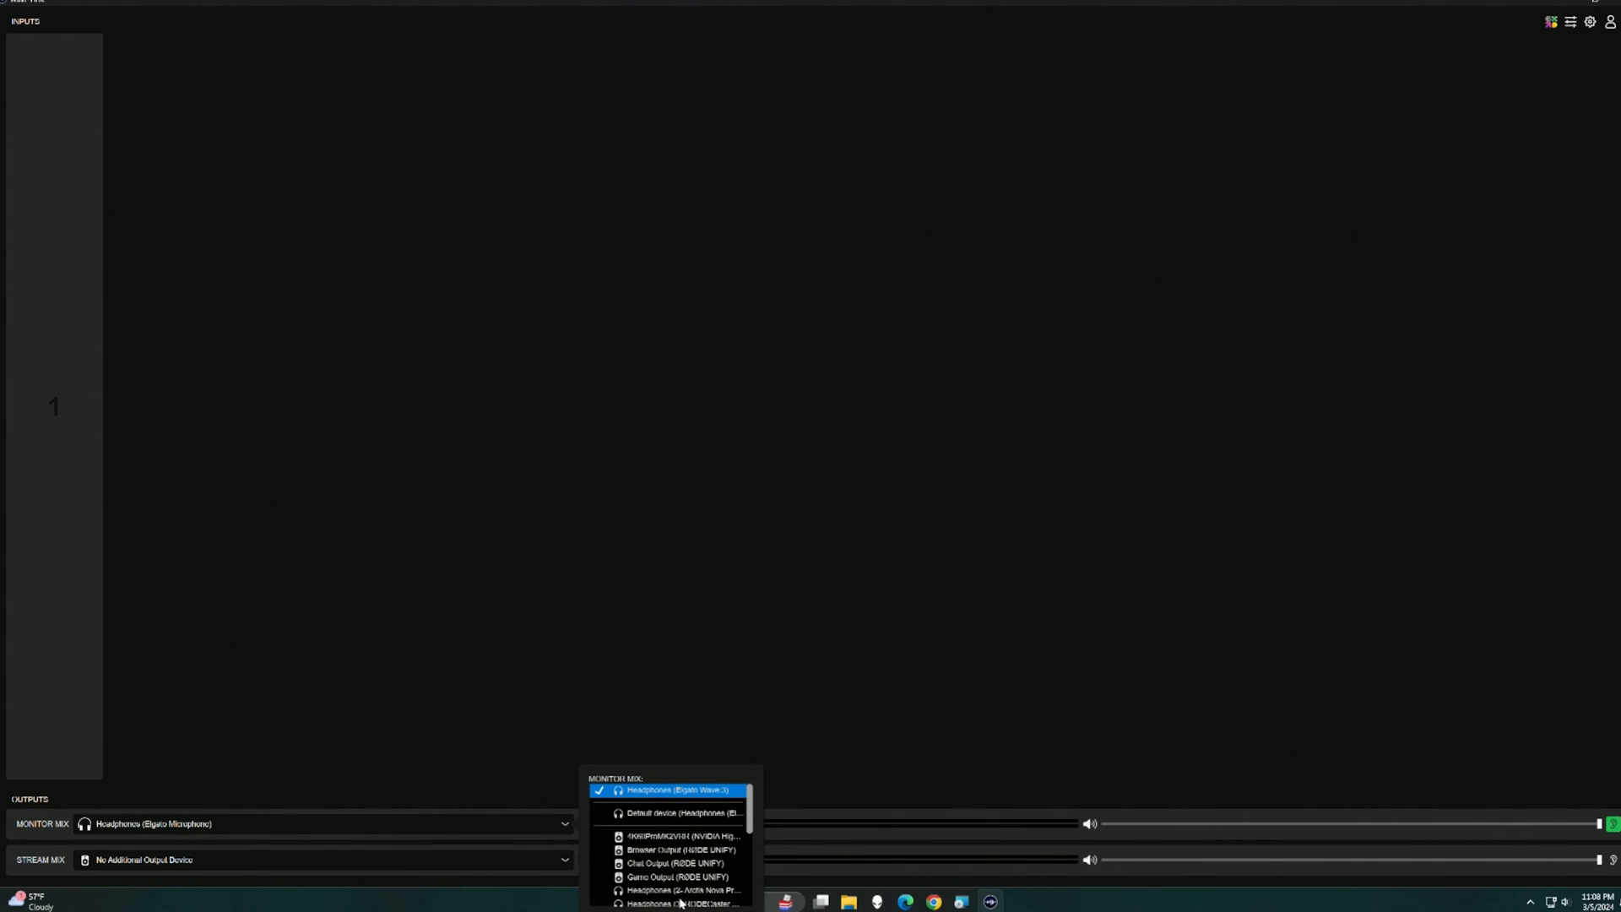
mouse_move(336, 778)
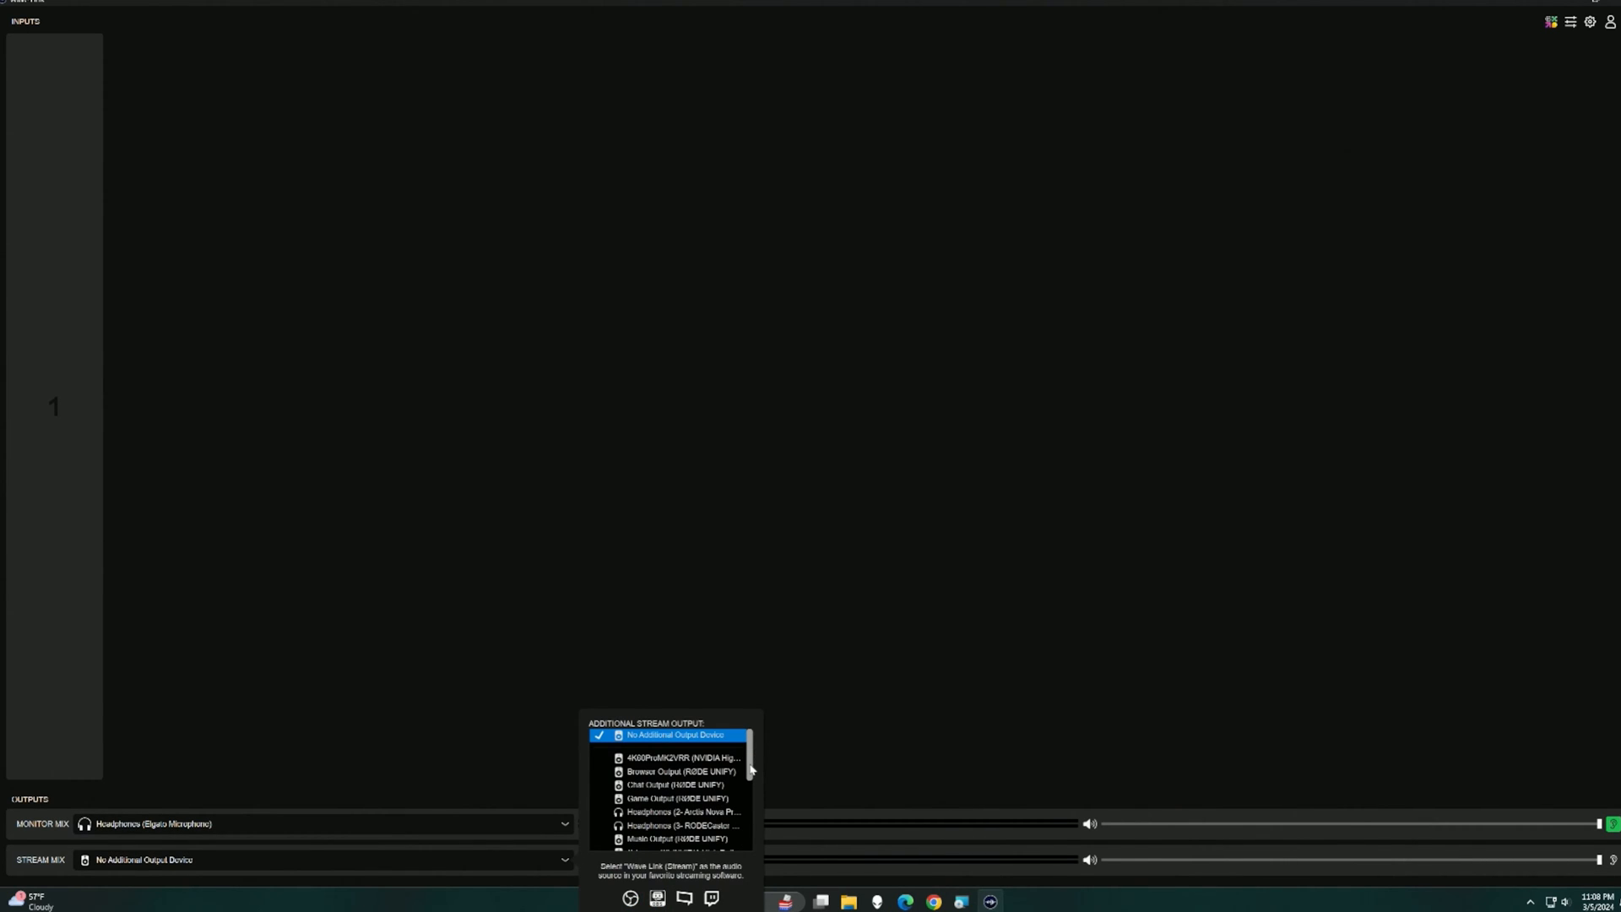
Scroll the stream mix output devices, then add an audio input to Channel 1.
scroll(down, 3)
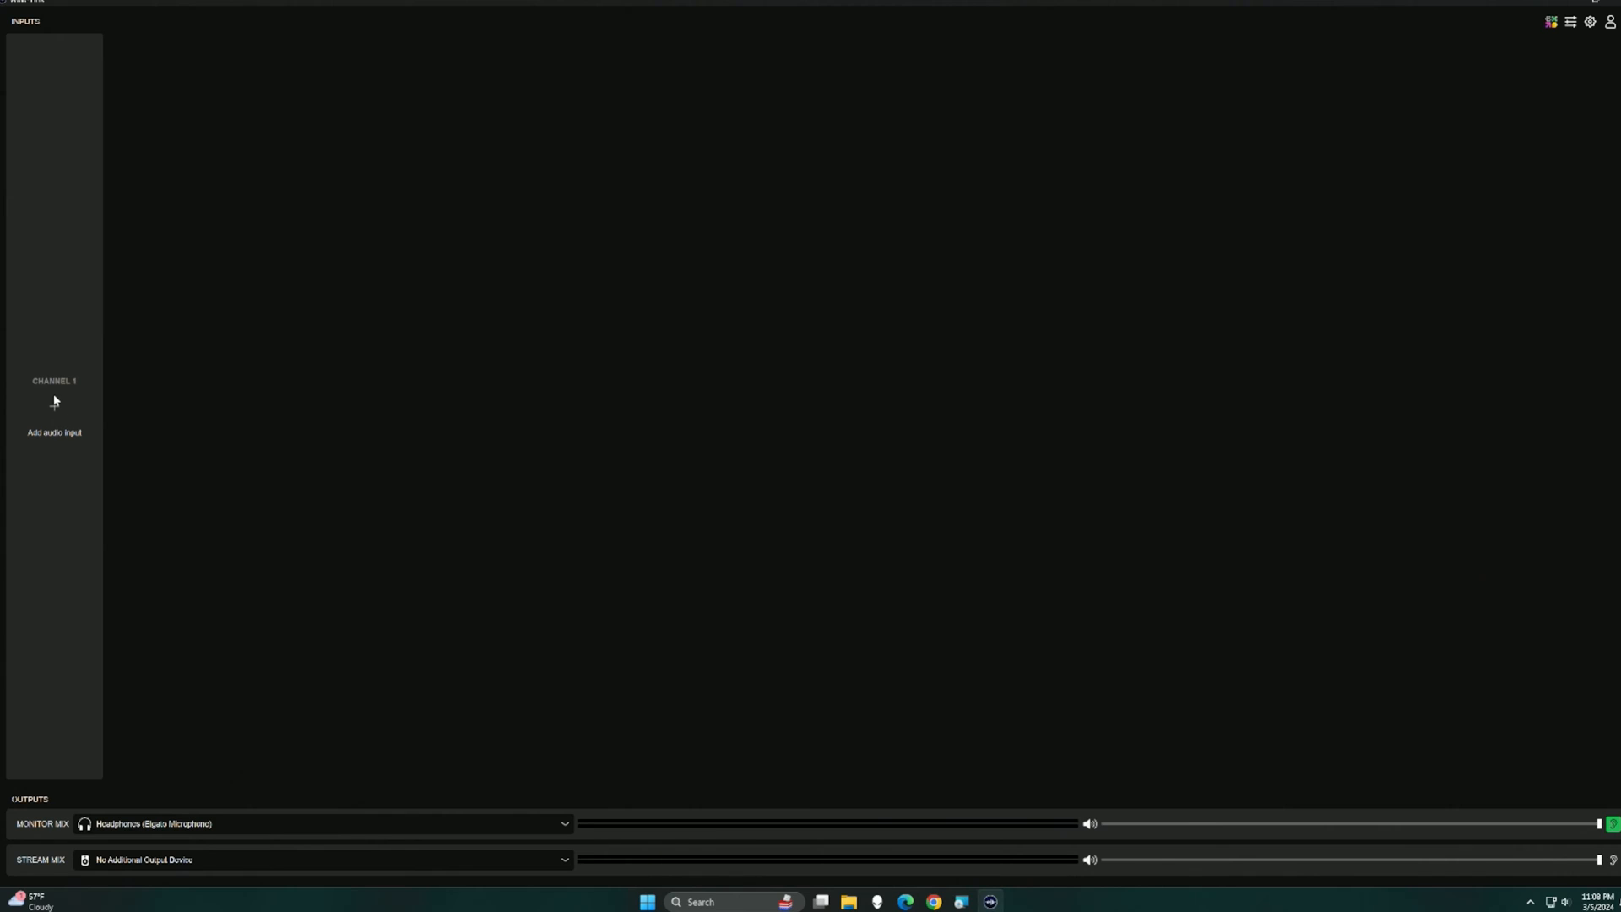
click(52, 432)
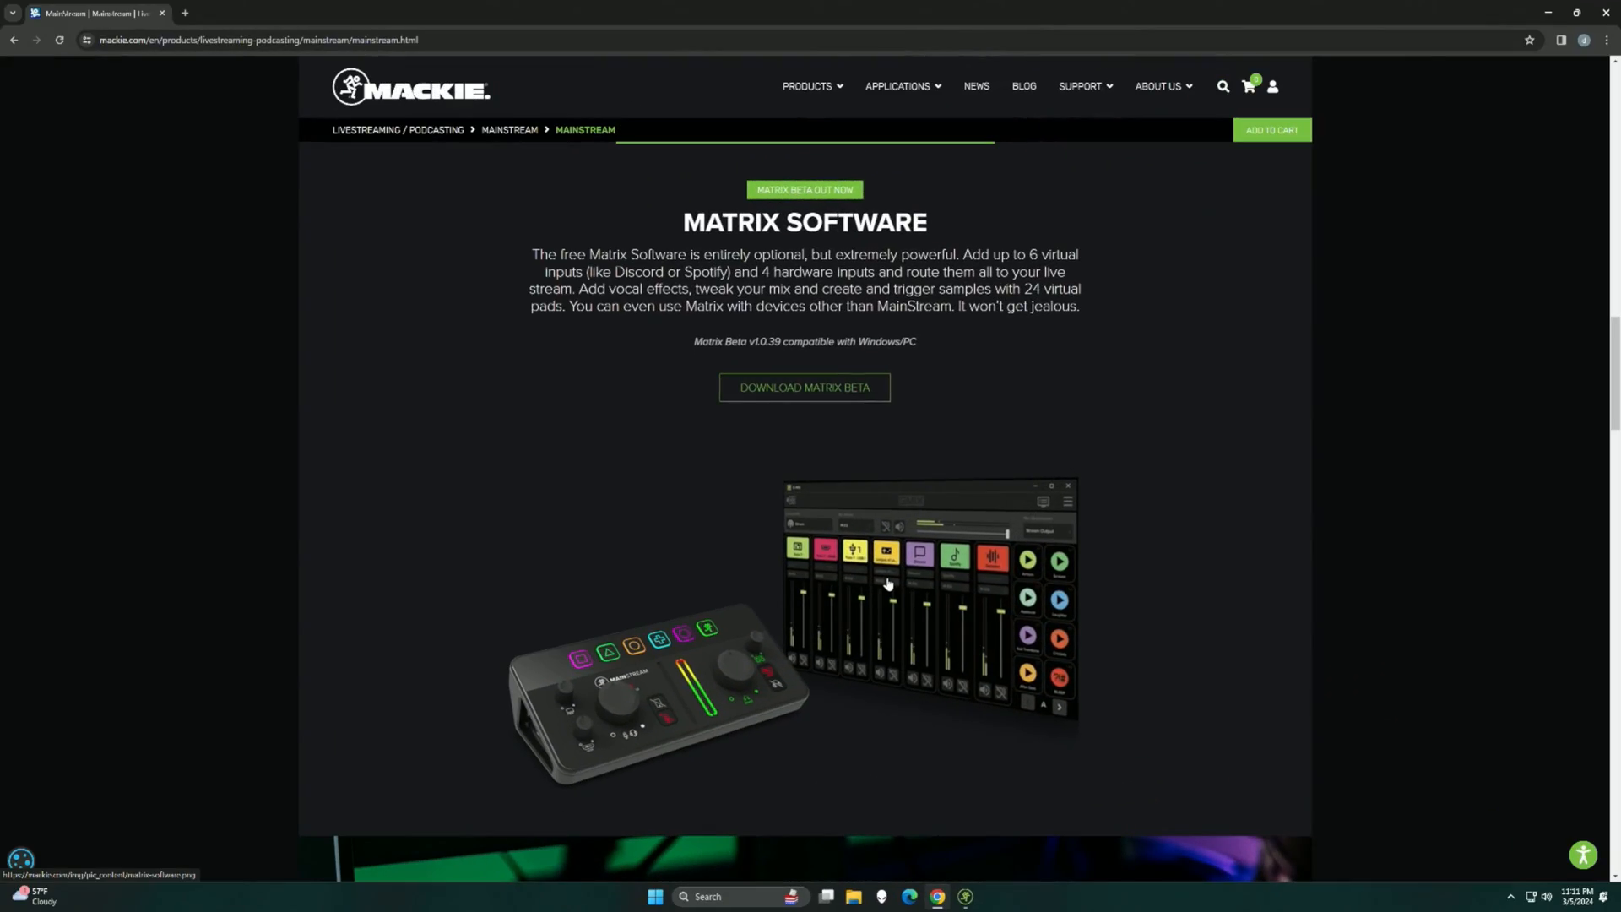
mouse_move(787, 388)
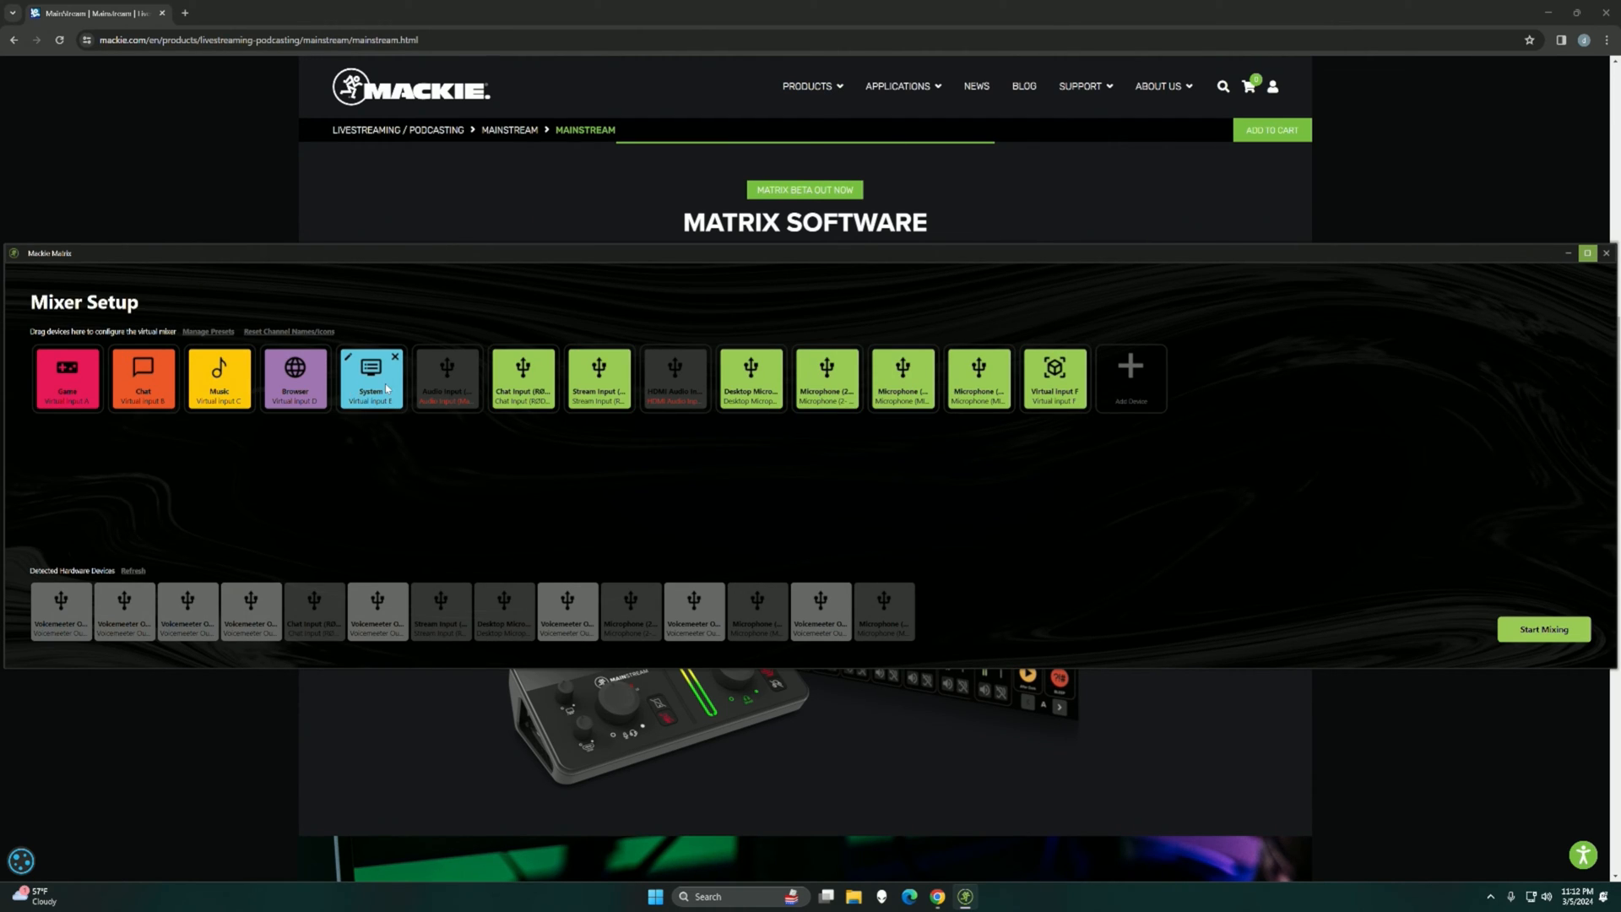
Add Voicemeeter Out devices as new channels via the + Add Device tile.
click(1131, 378)
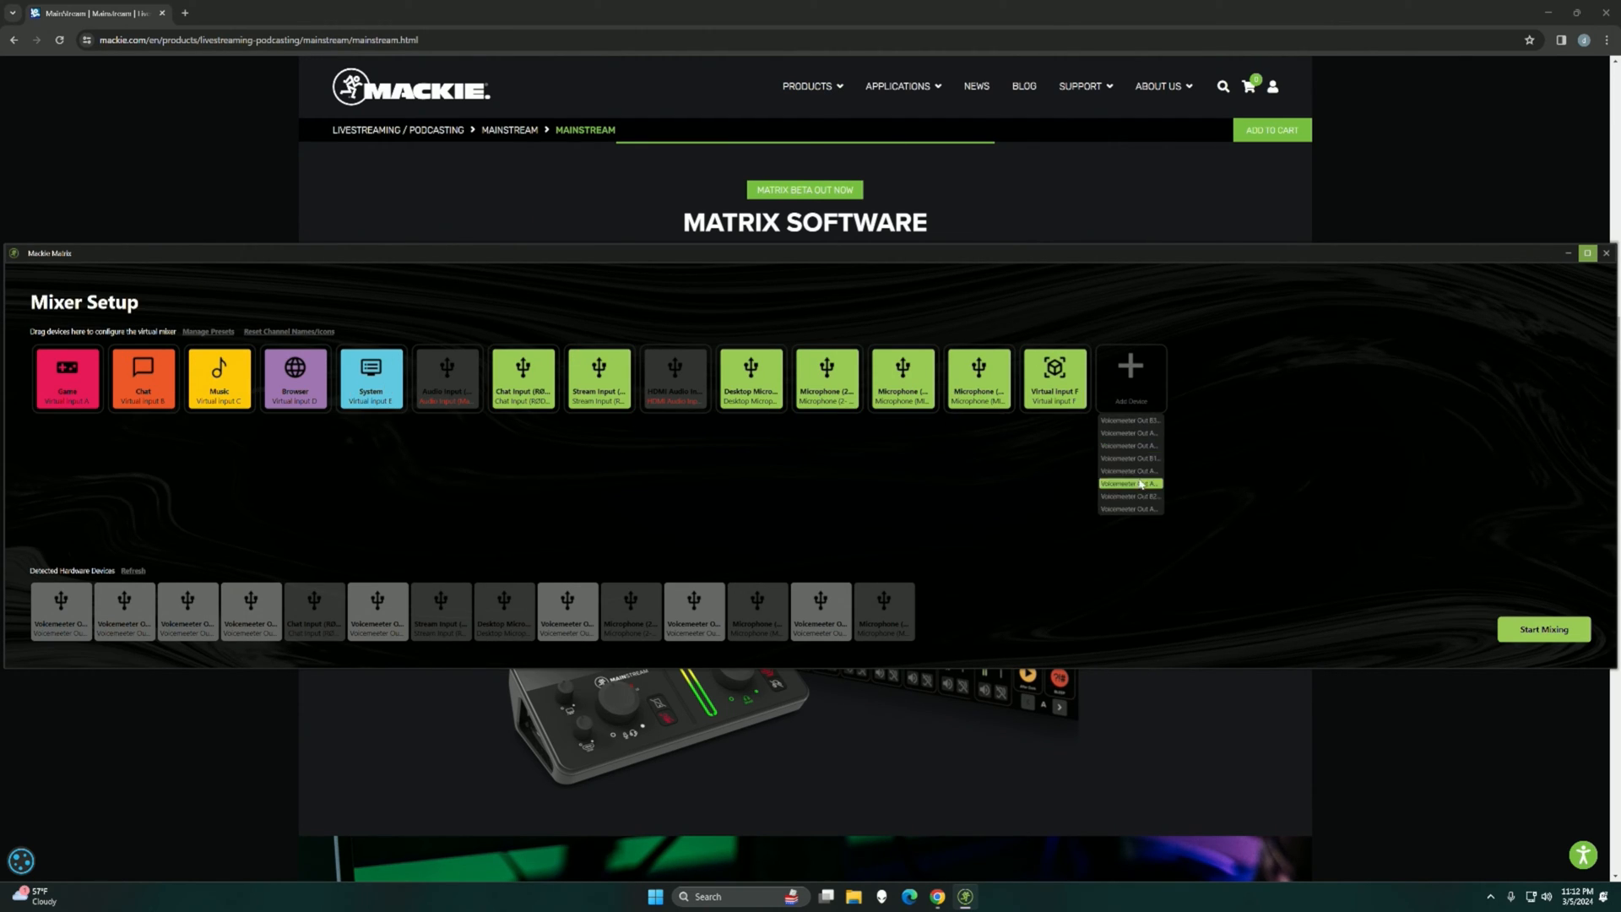
click(1131, 371)
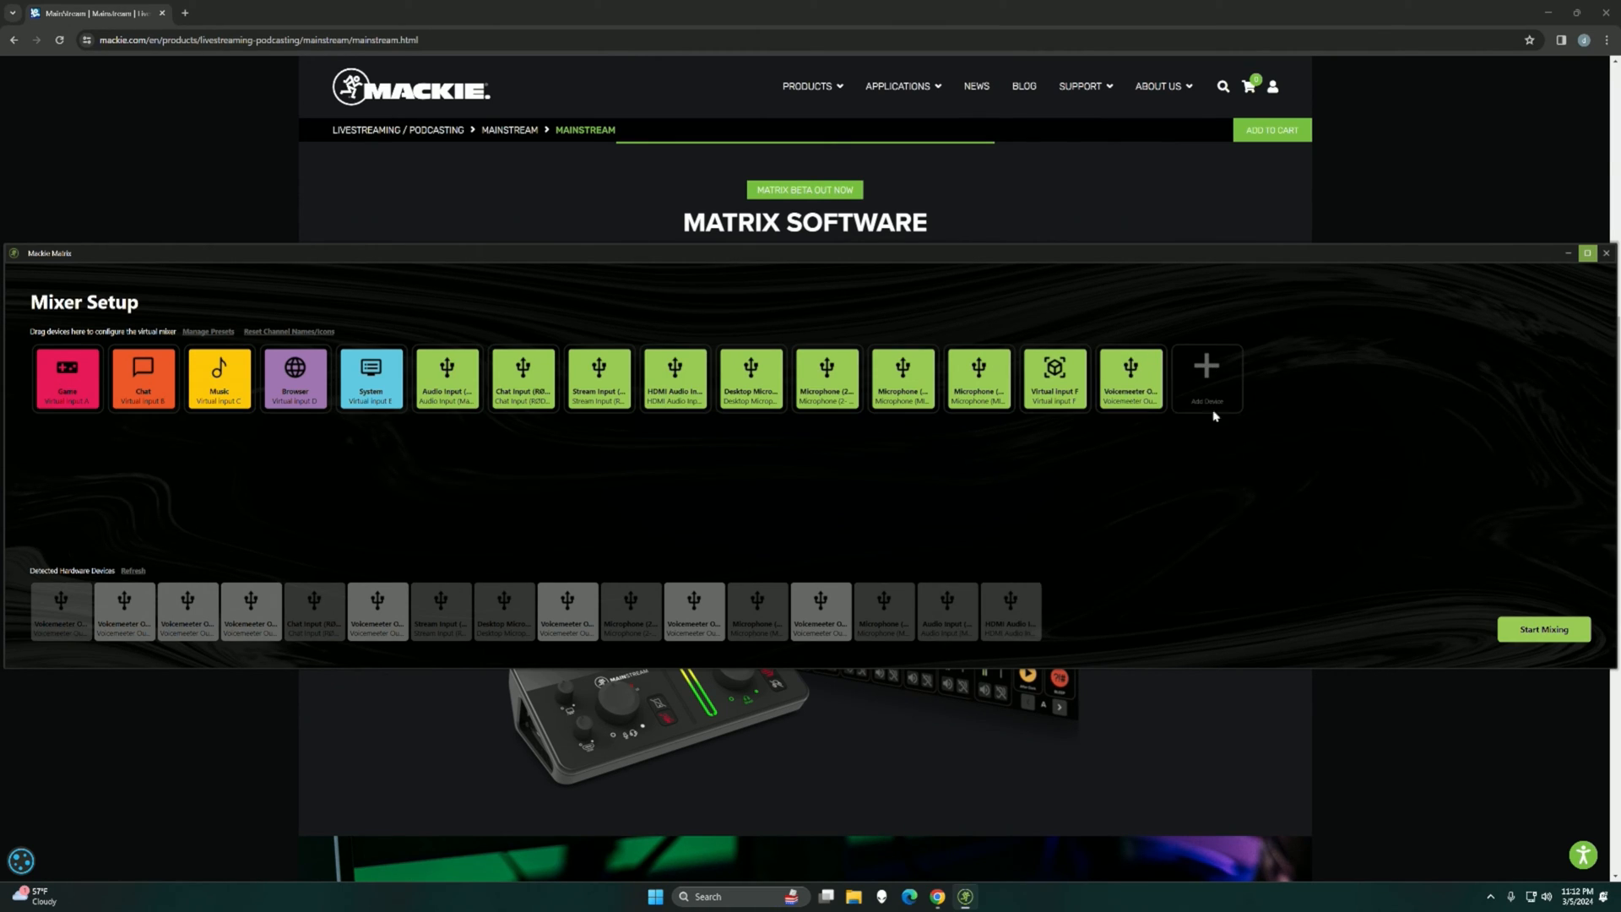
mouse_move(1216, 368)
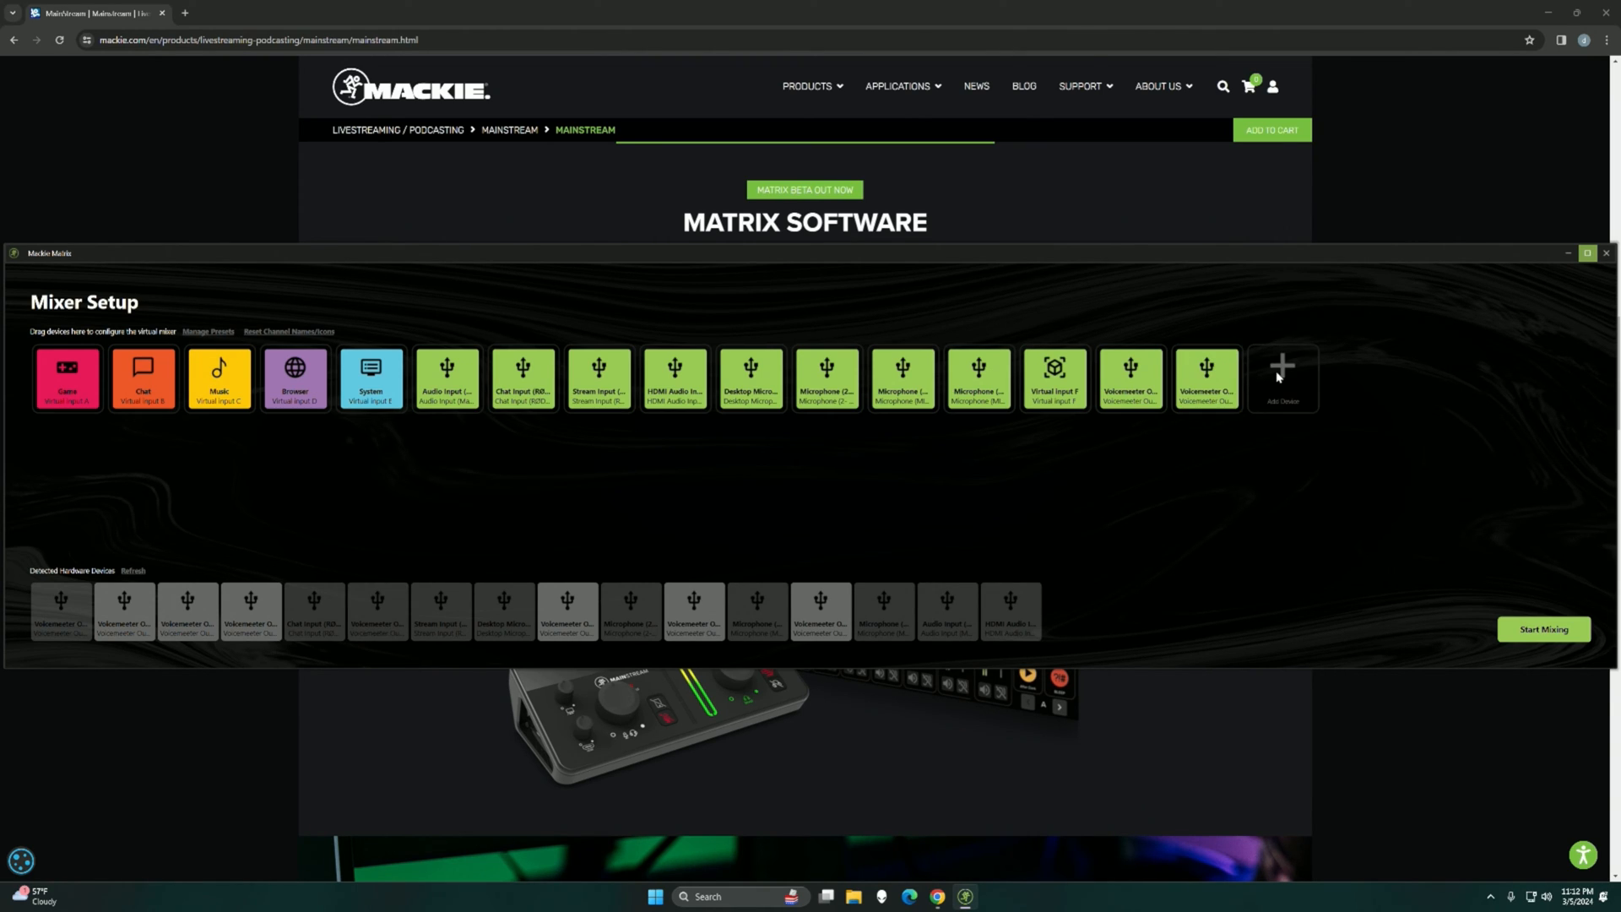
mouse_move(1294, 385)
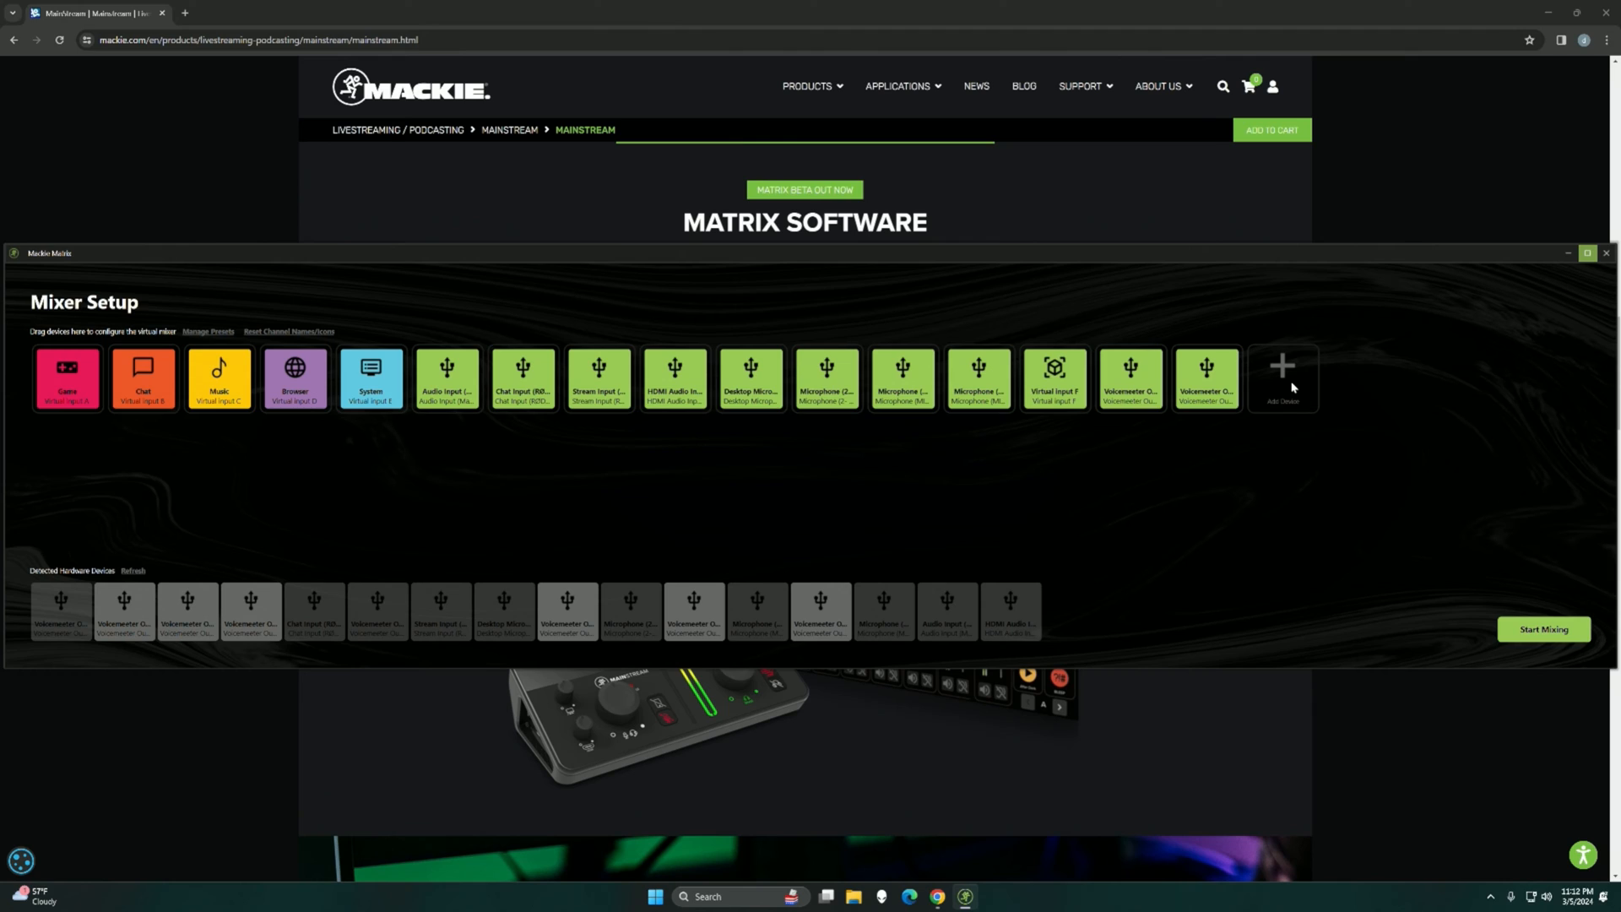
mouse_move(1298, 372)
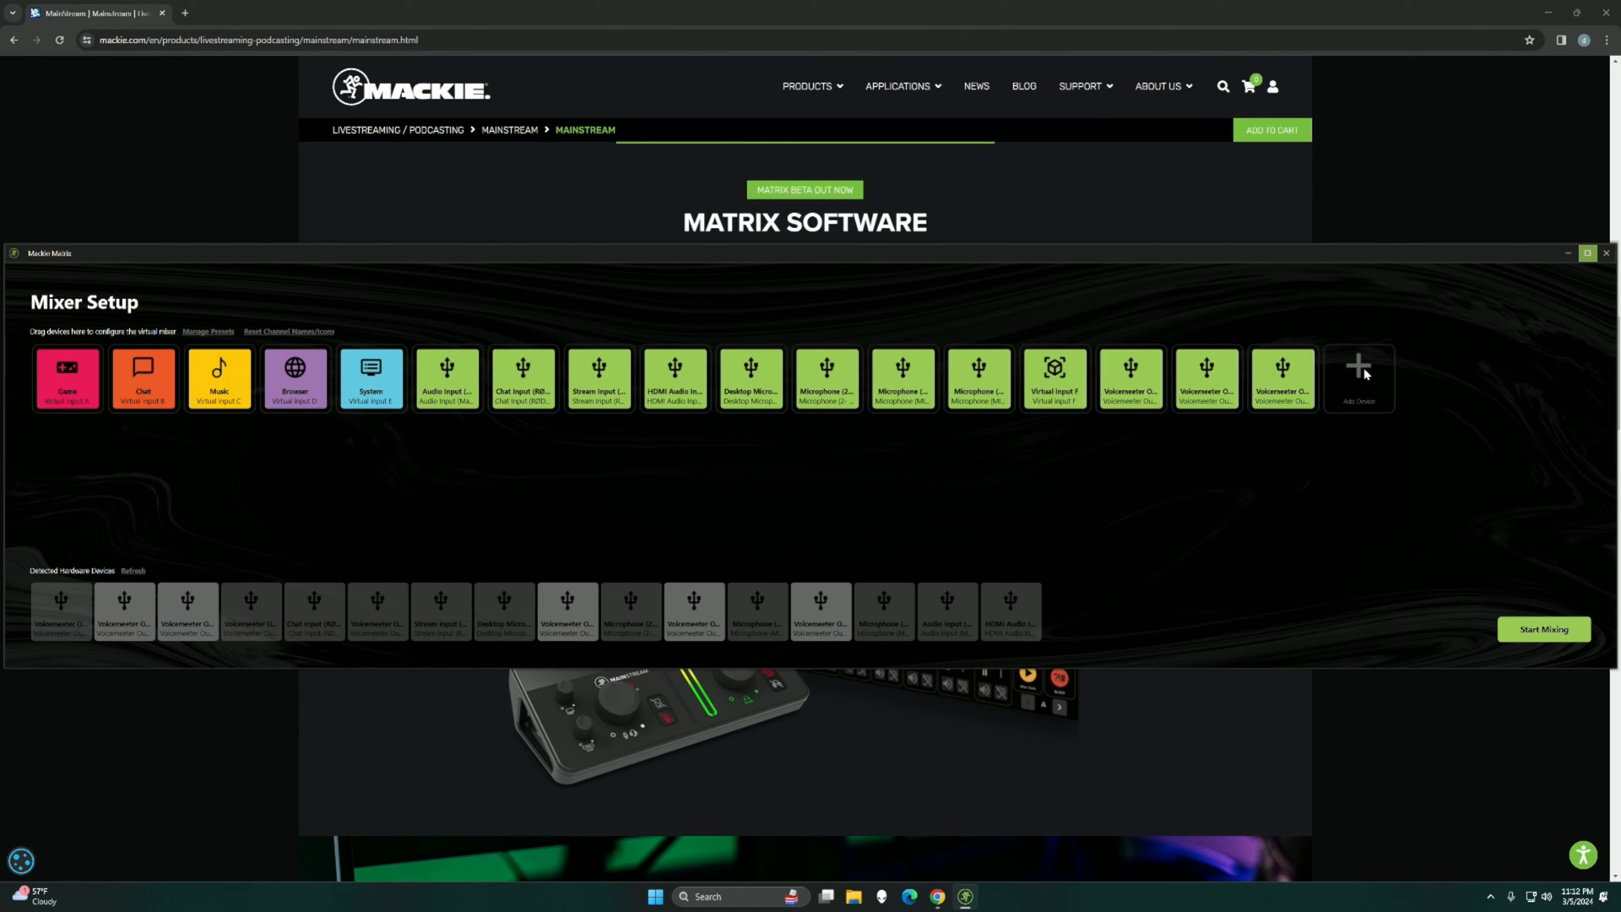
mouse_move(1358, 371)
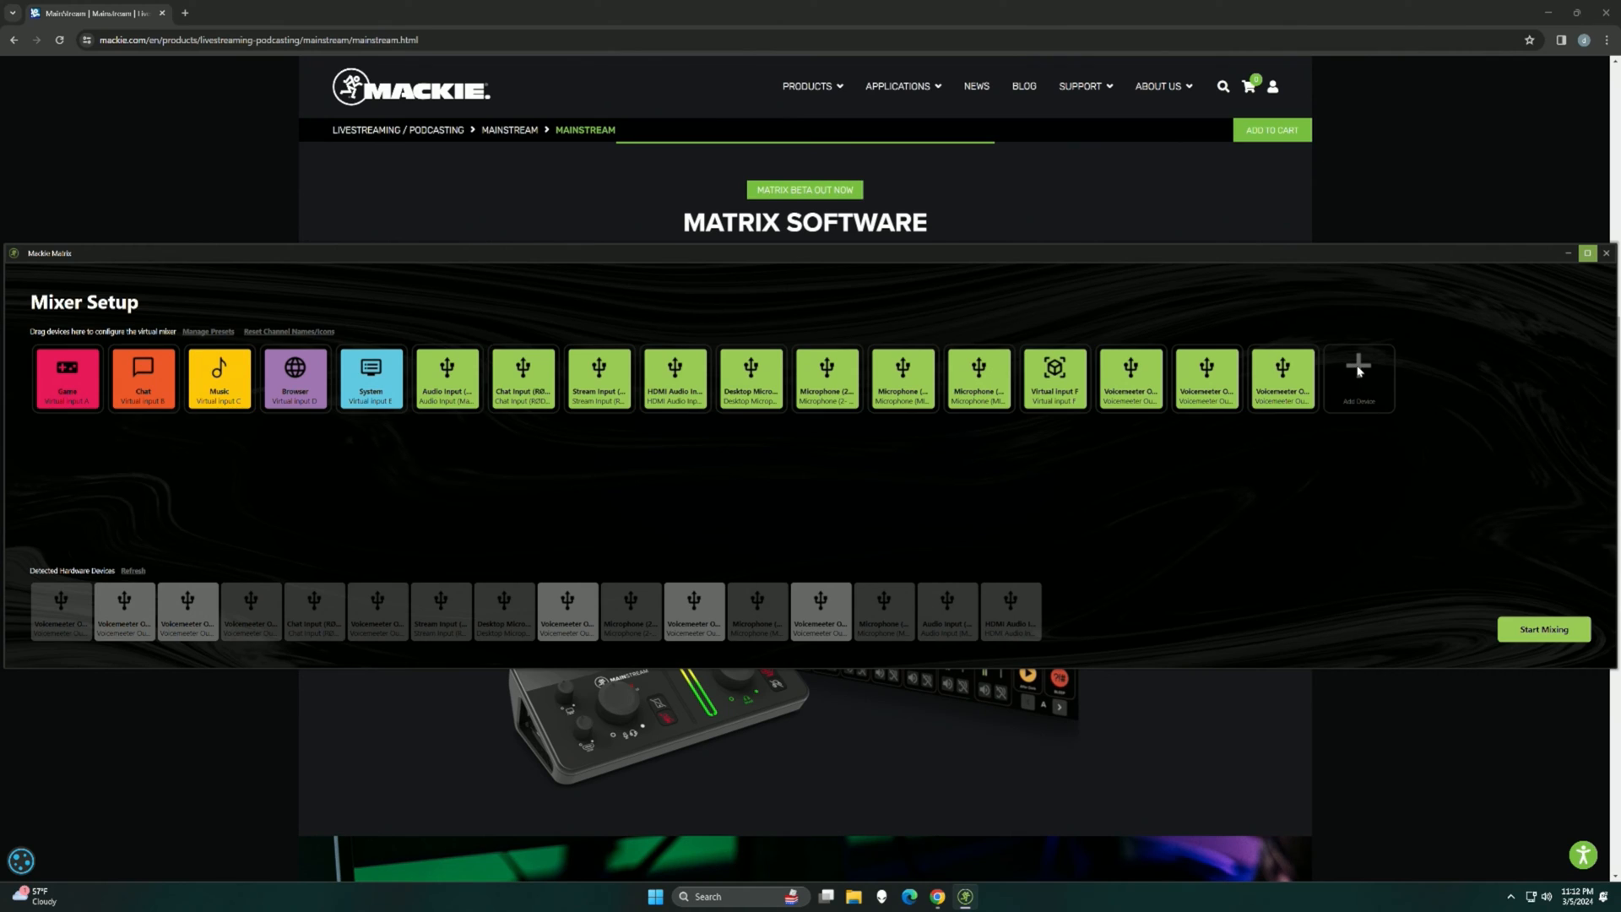
mouse_move(1365, 374)
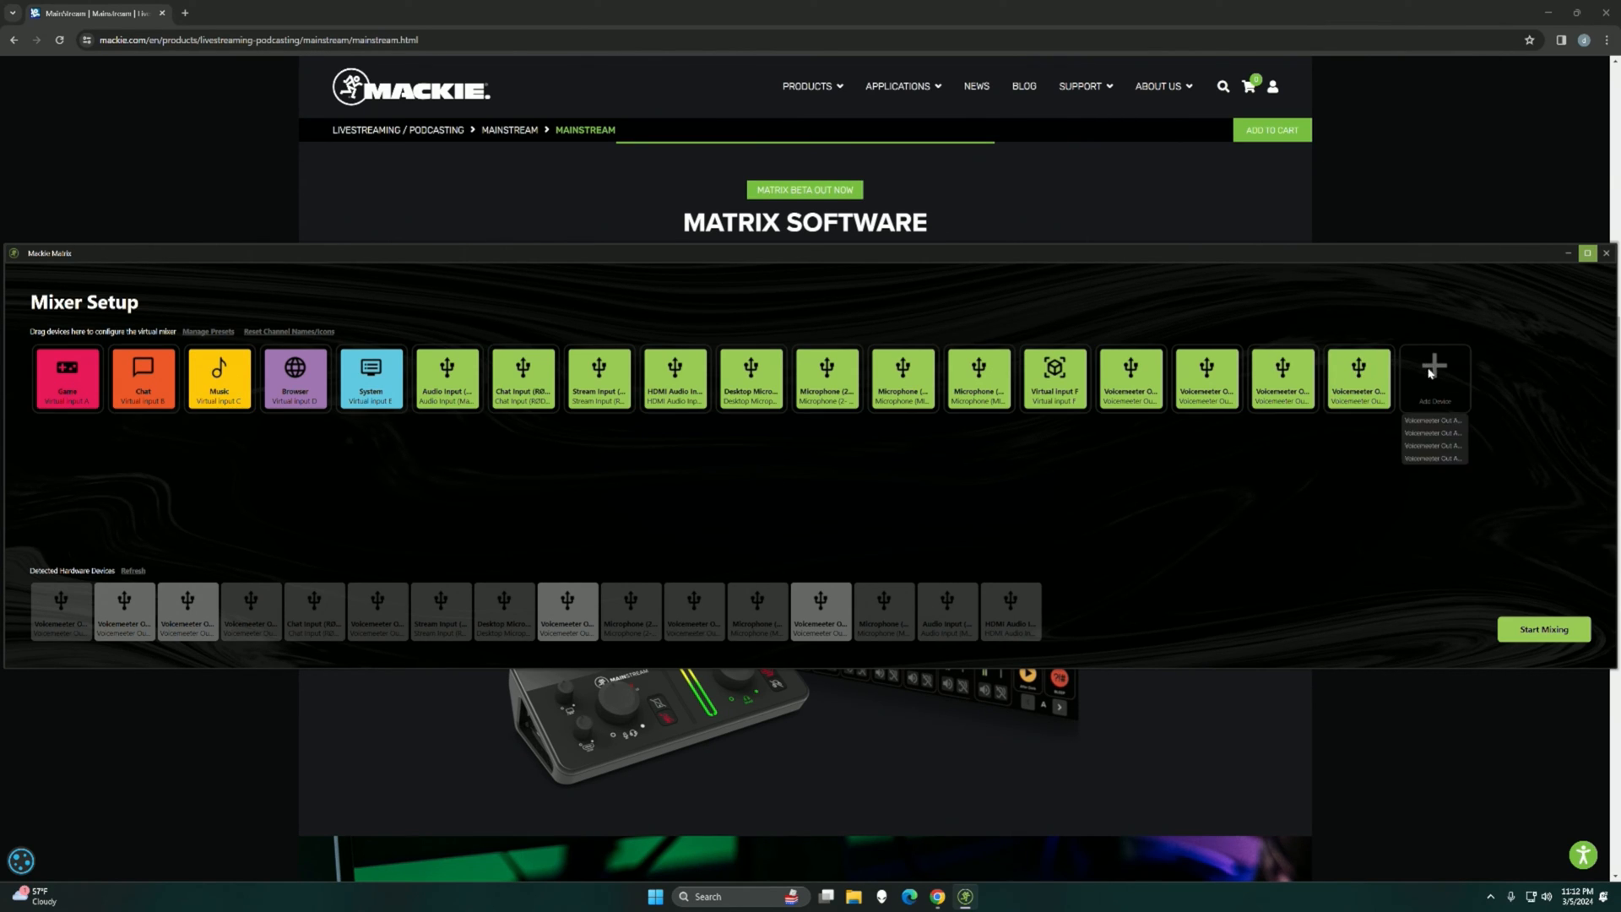
click(1436, 373)
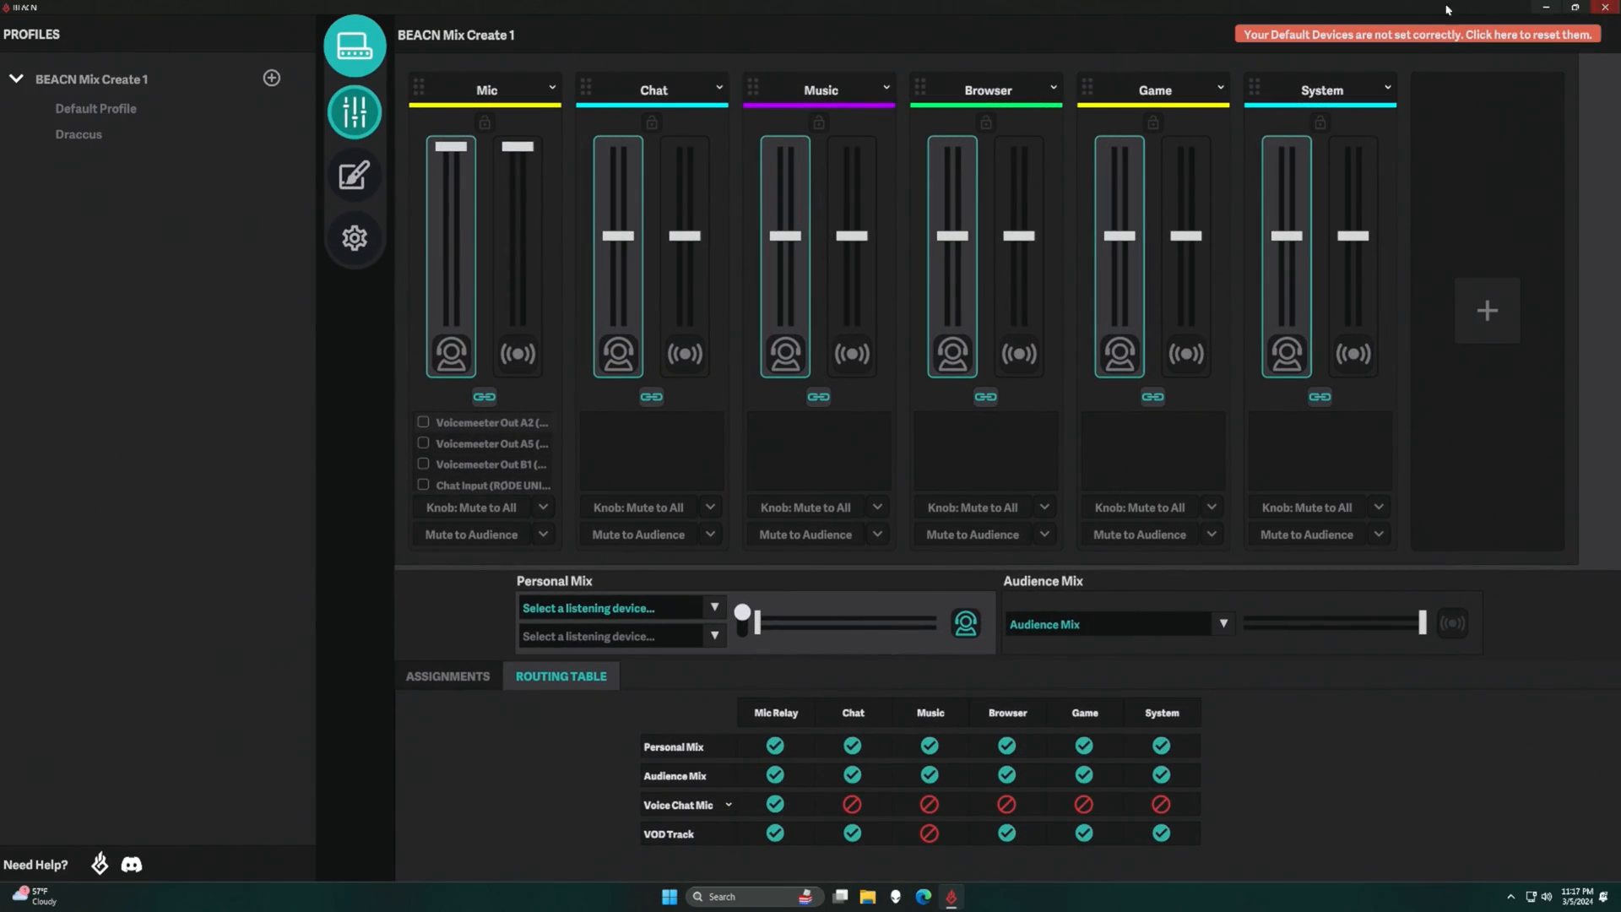
mouse_move(493, 355)
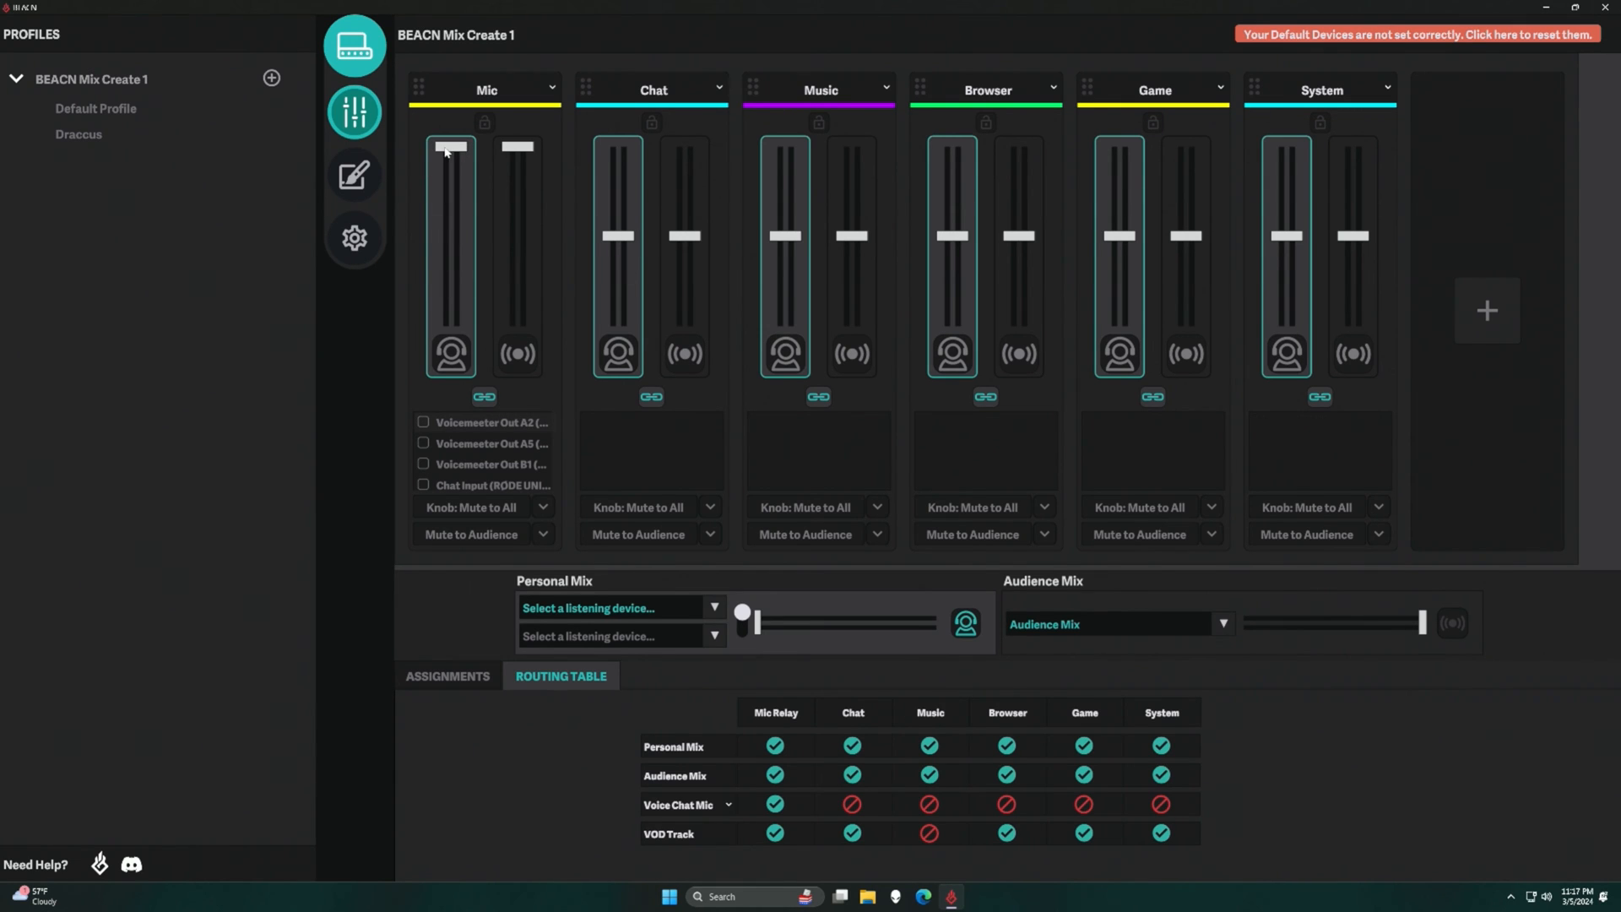
Lower the Mic fader and mute the Mic in the personal mix.
click(422, 422)
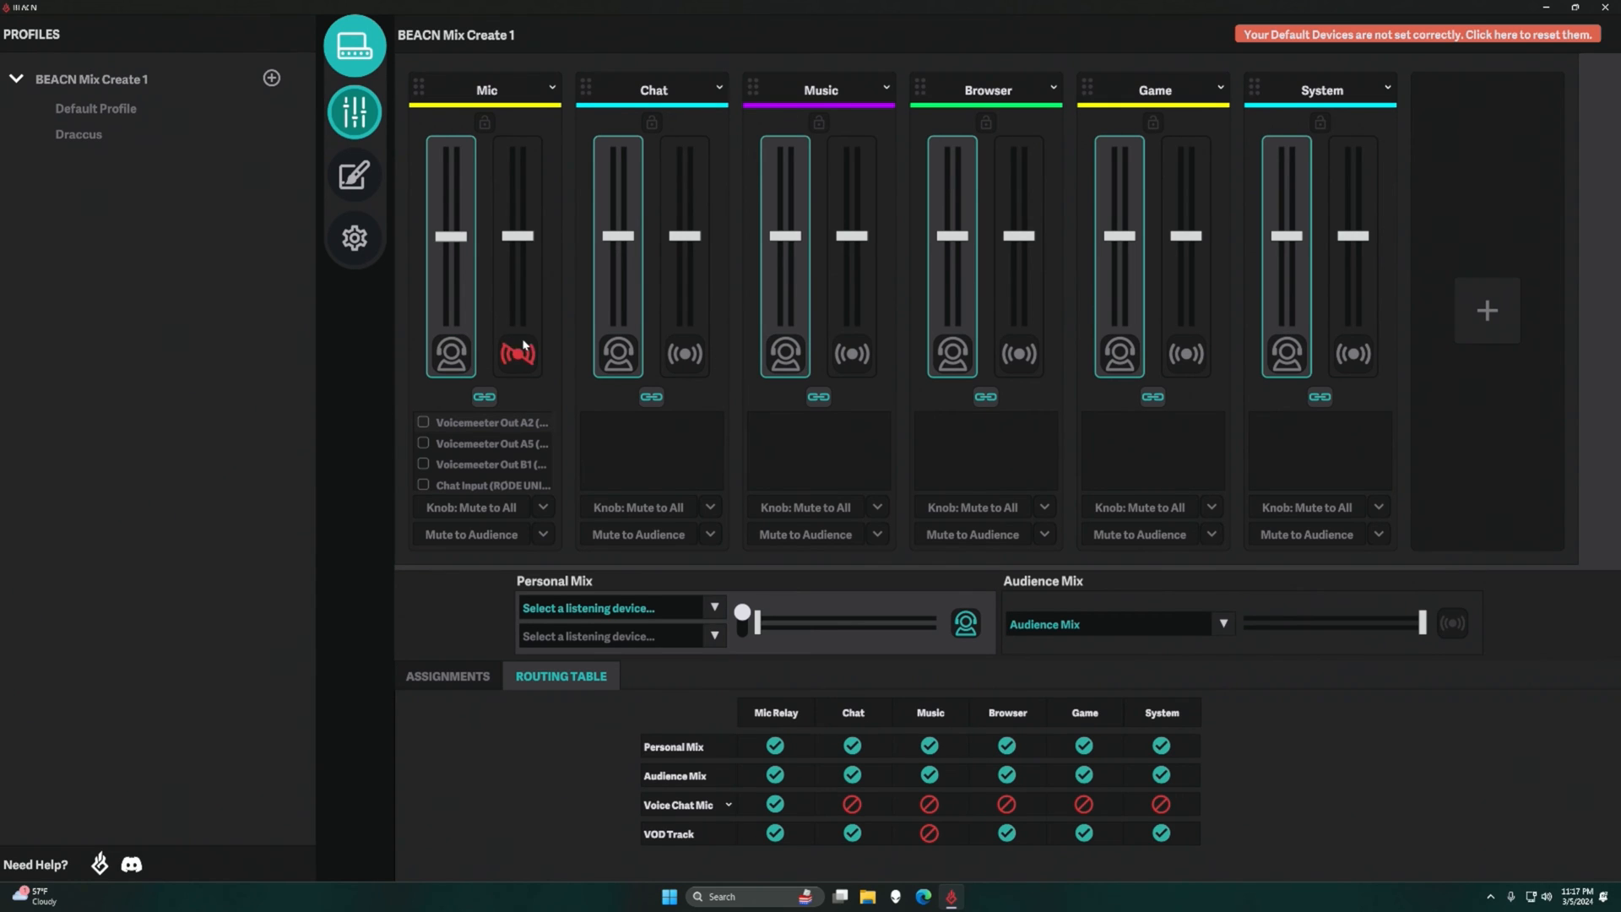
click(517, 355)
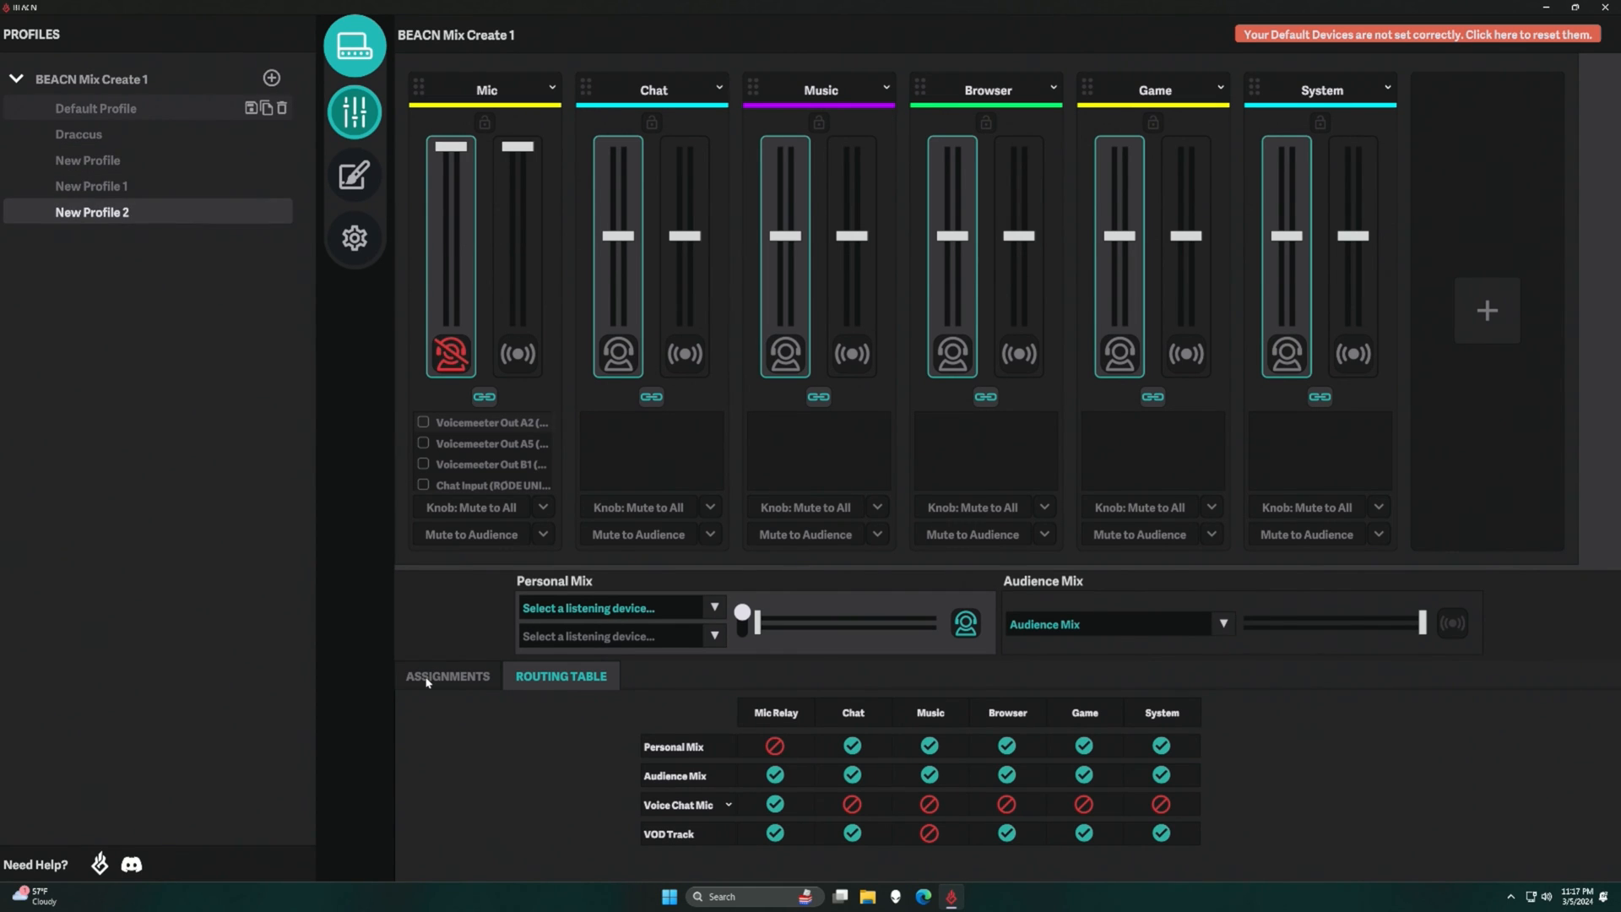
Check the default device Assignments, then return to the Routing Table.
click(447, 675)
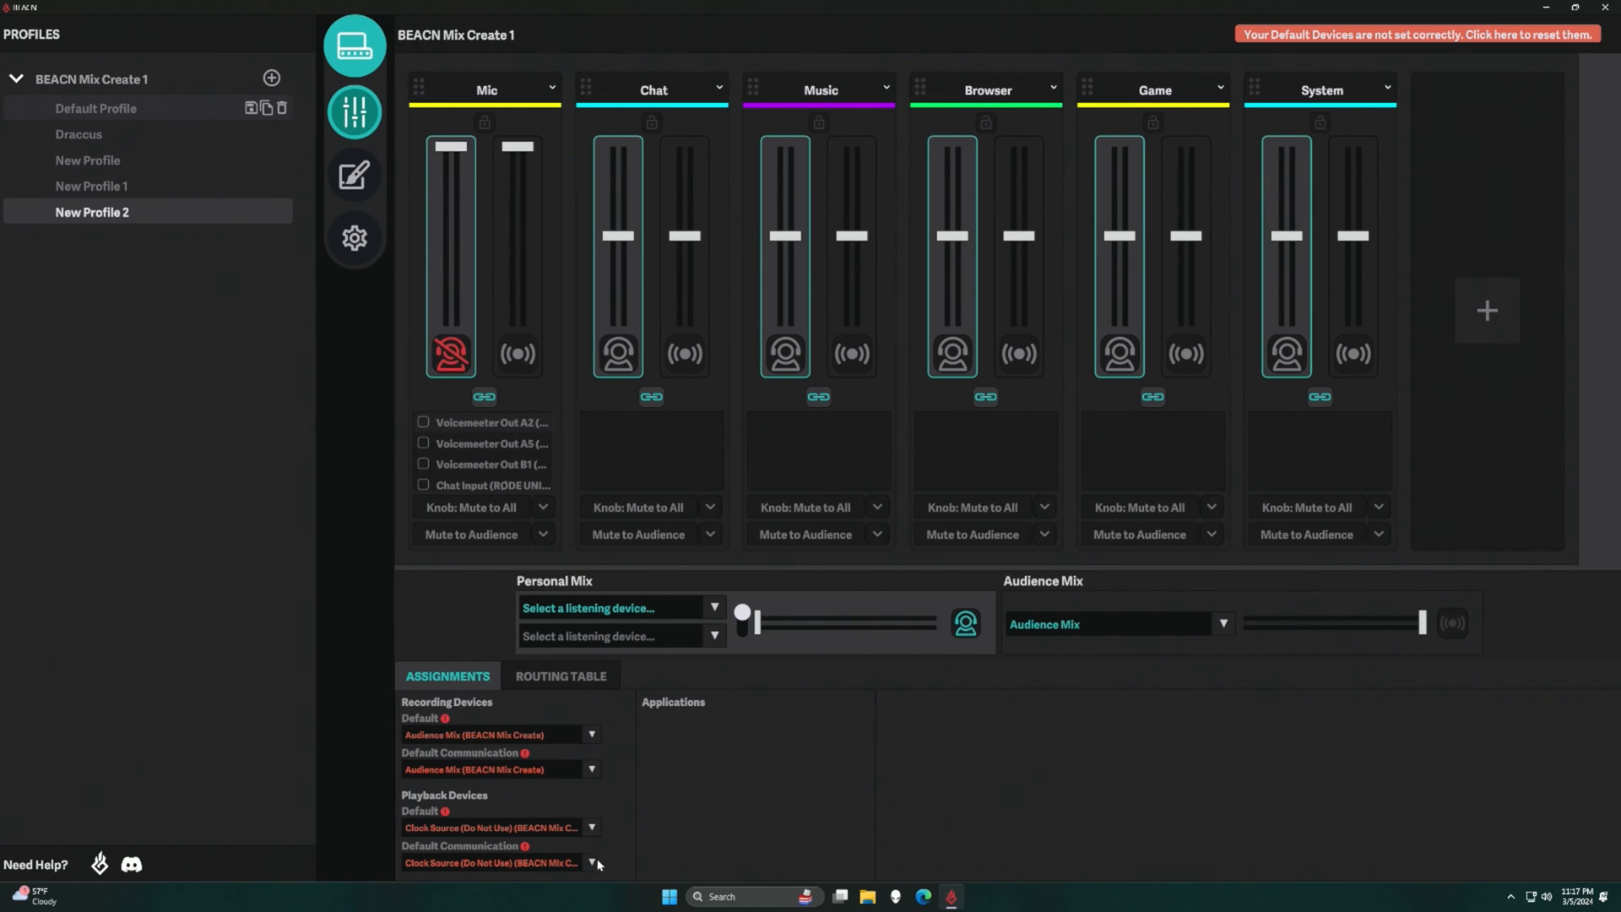
click(561, 675)
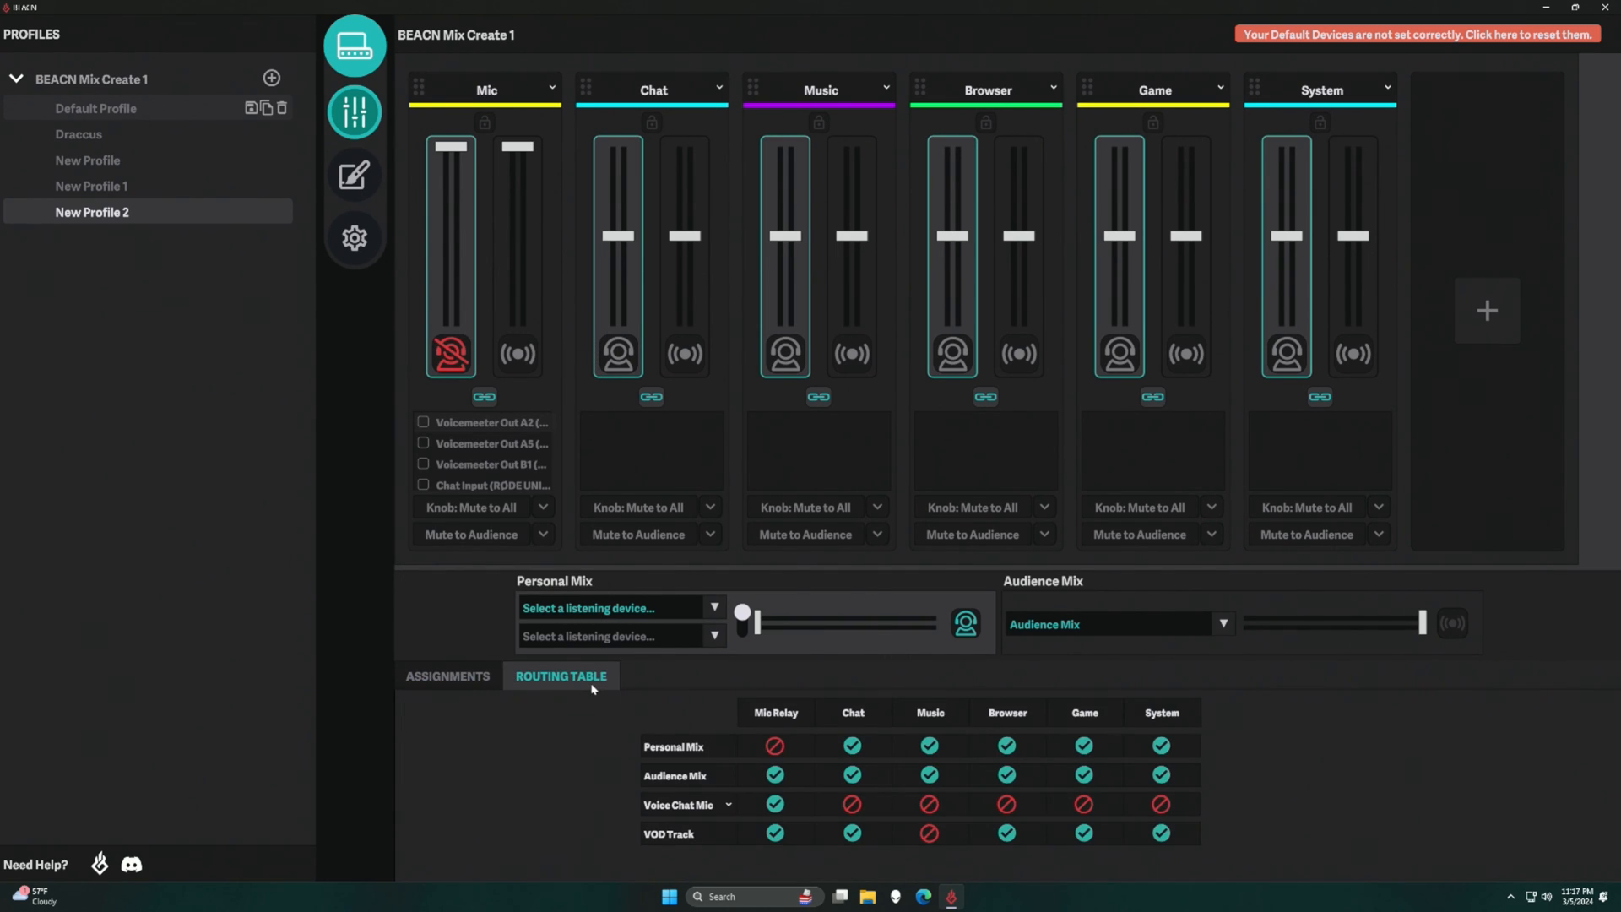